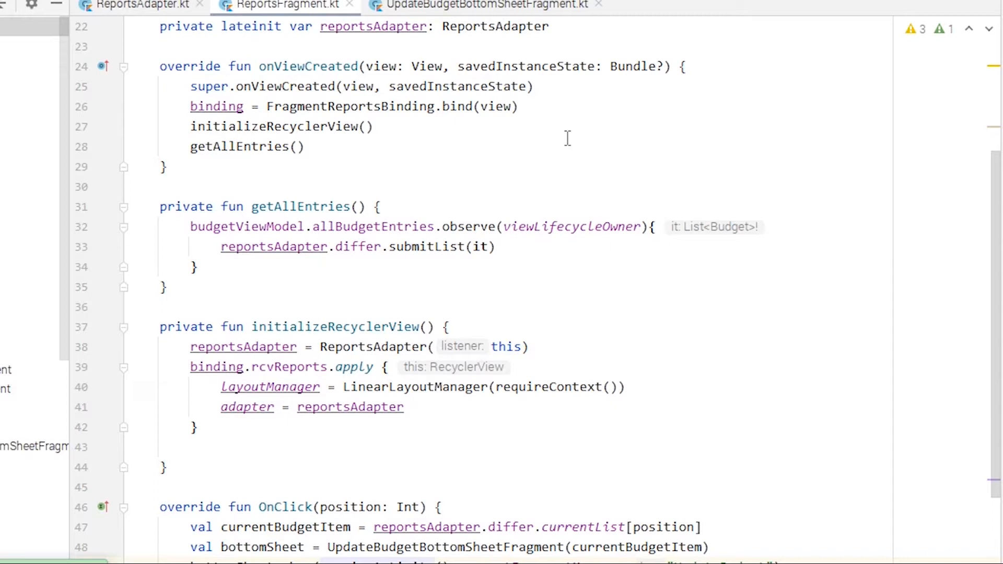
pyautogui.moveTo(563, 154)
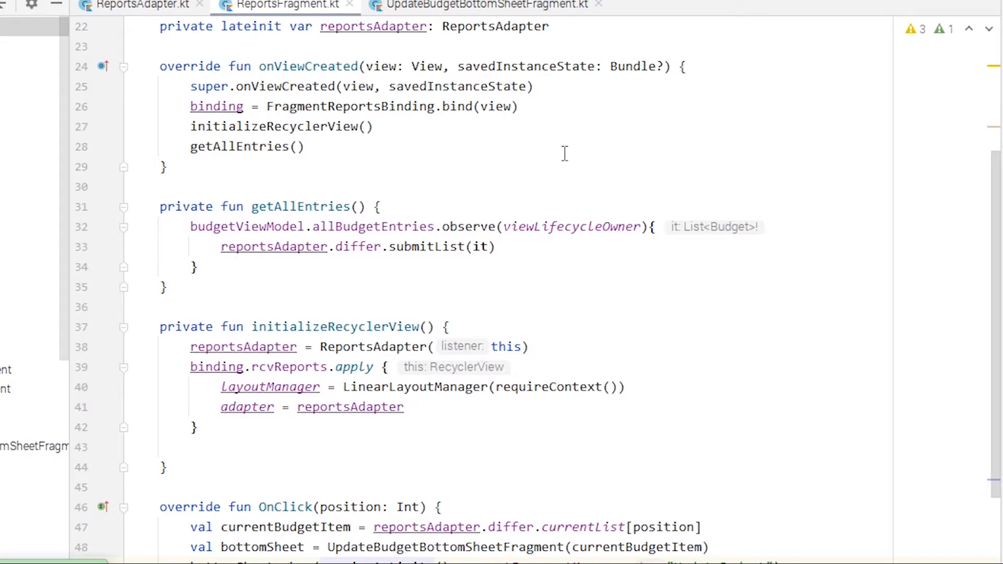
pyautogui.moveTo(35, 121)
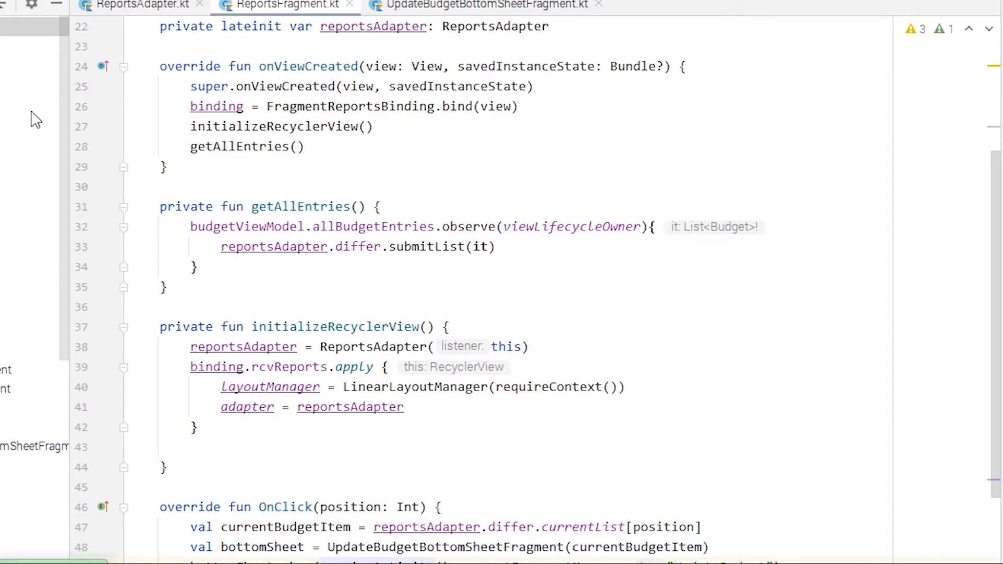
pyautogui.click(419, 7)
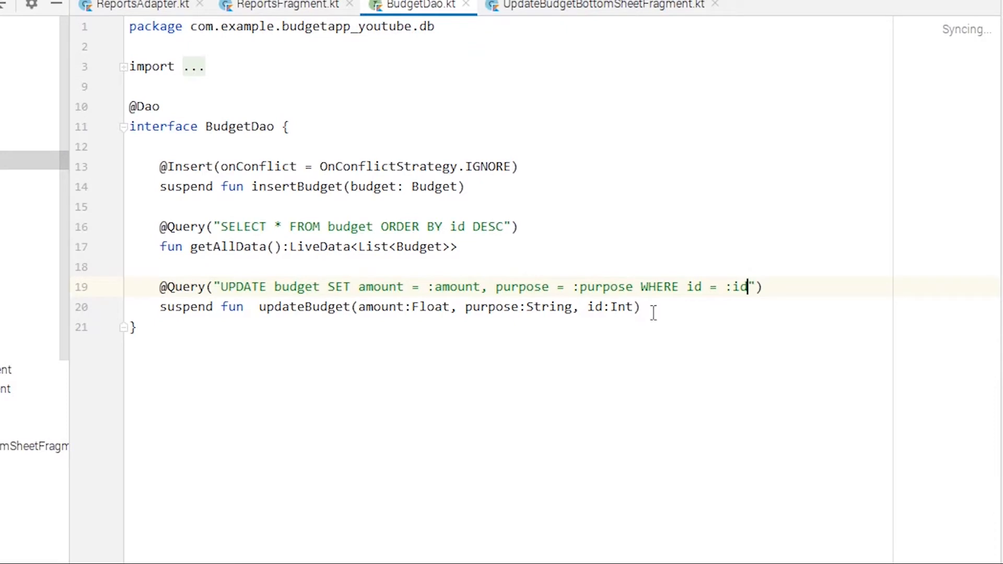
pyautogui.write('.')
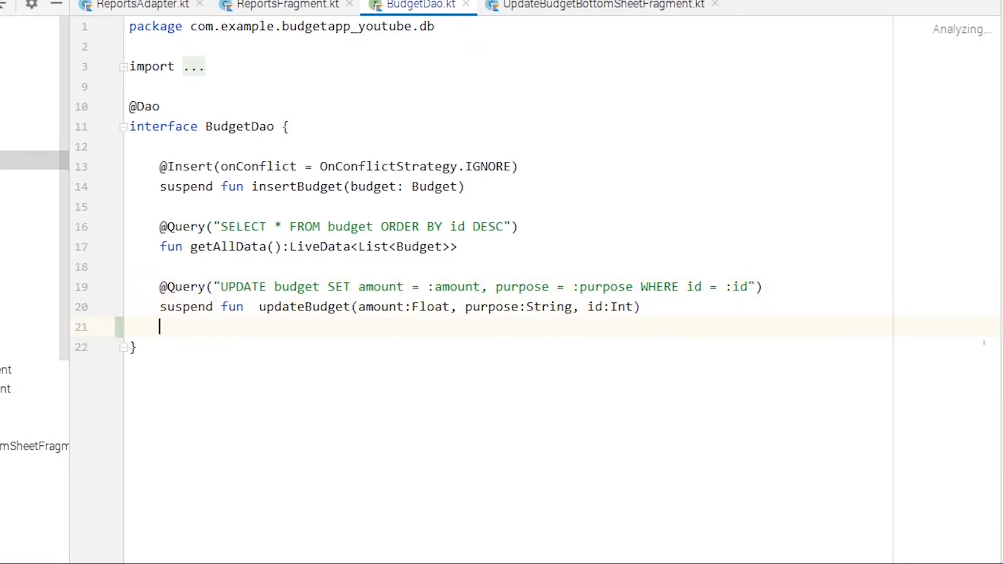
pyautogui.press('enter')
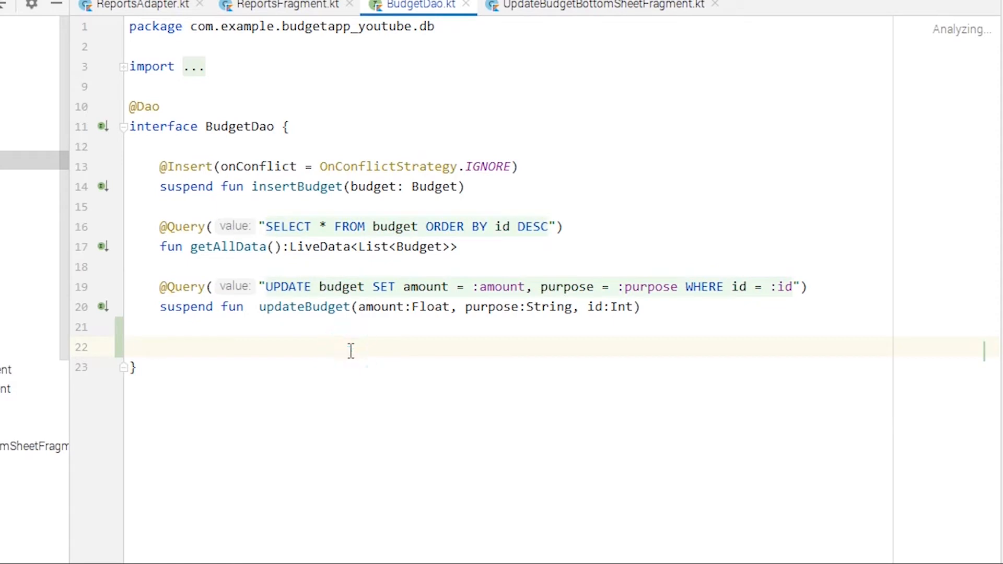
pyautogui.write('suspend fun')
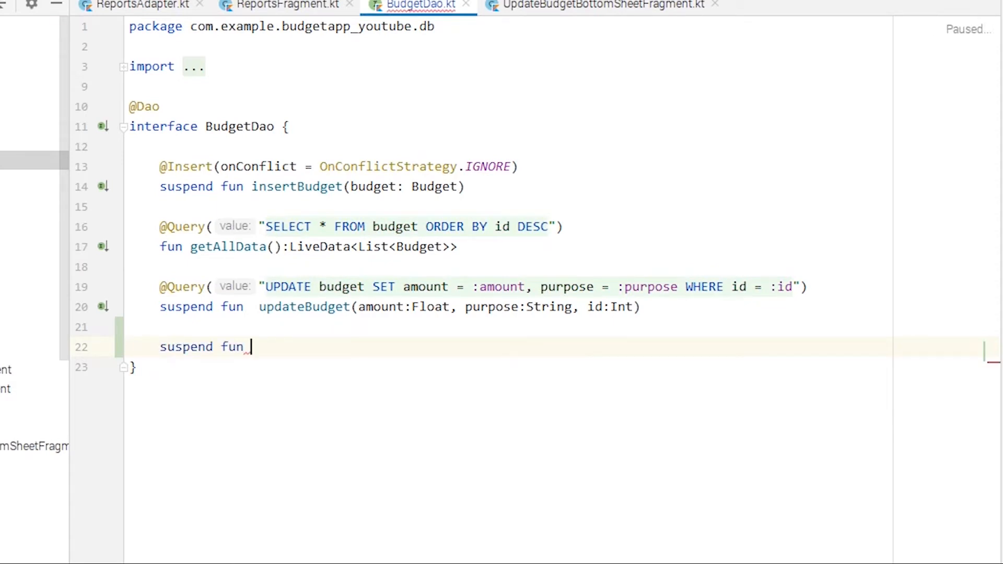
pyautogui.write('deleteEnt')
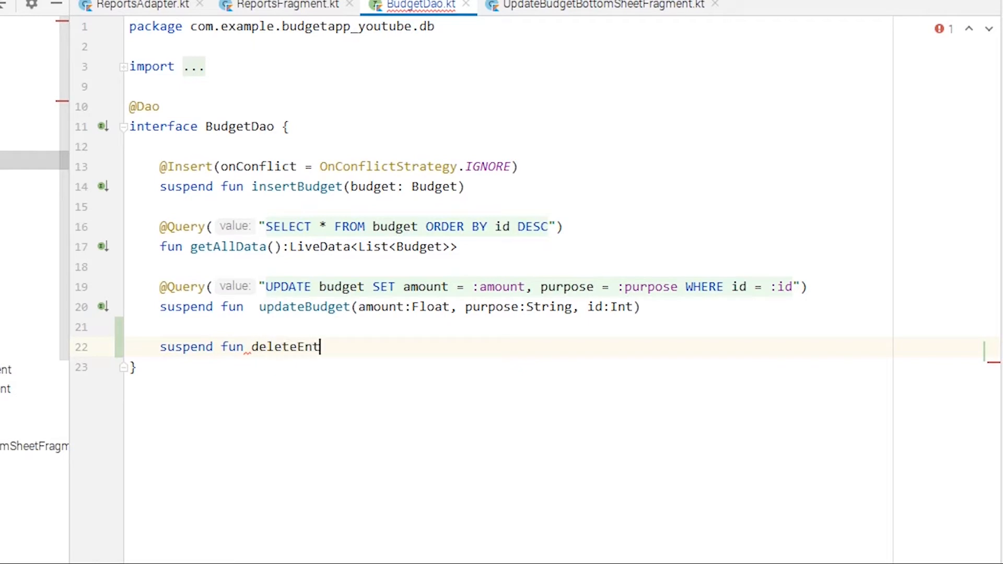
pyautogui.write('ry(budg')
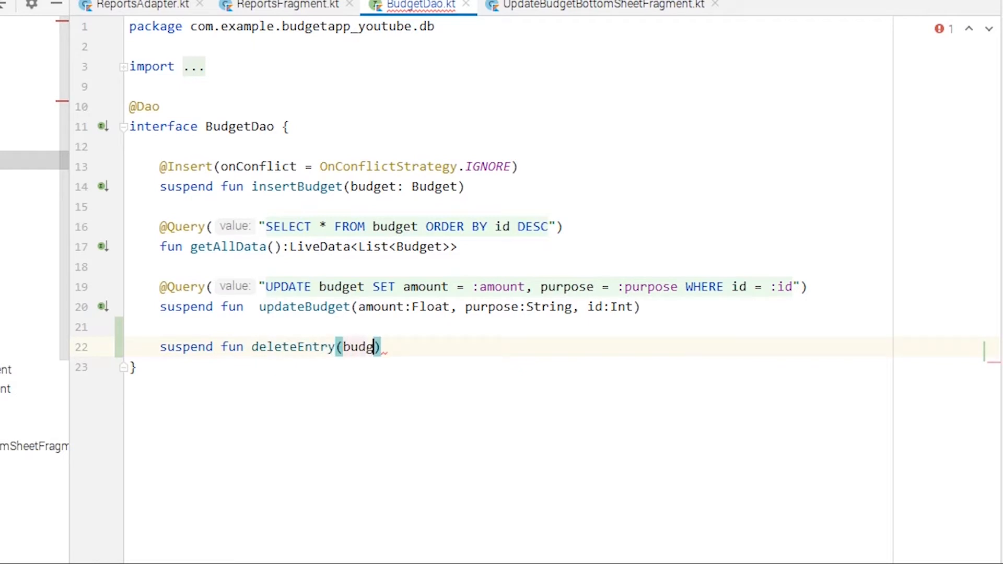
pyautogui.write('et:')
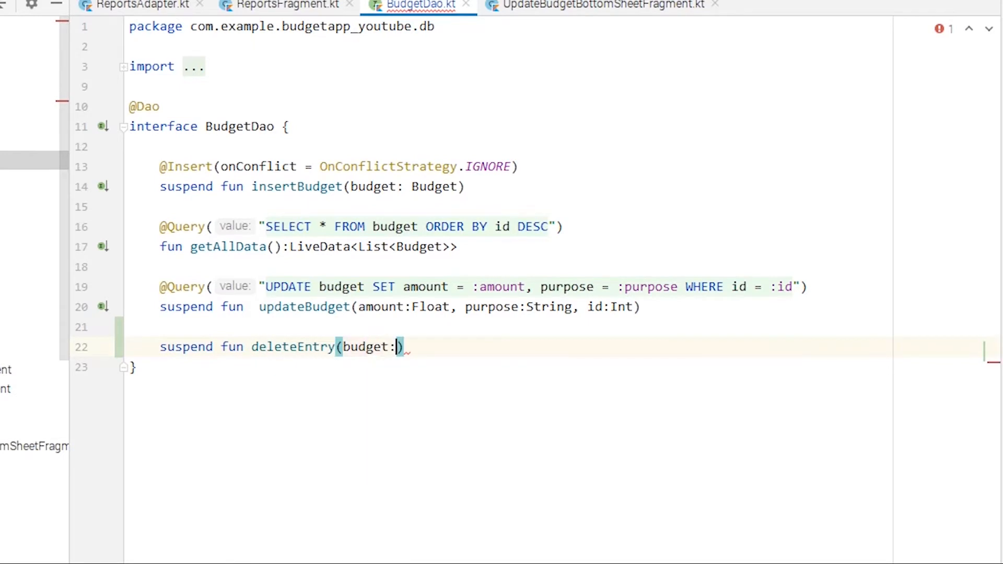
pyautogui.write('Budget')
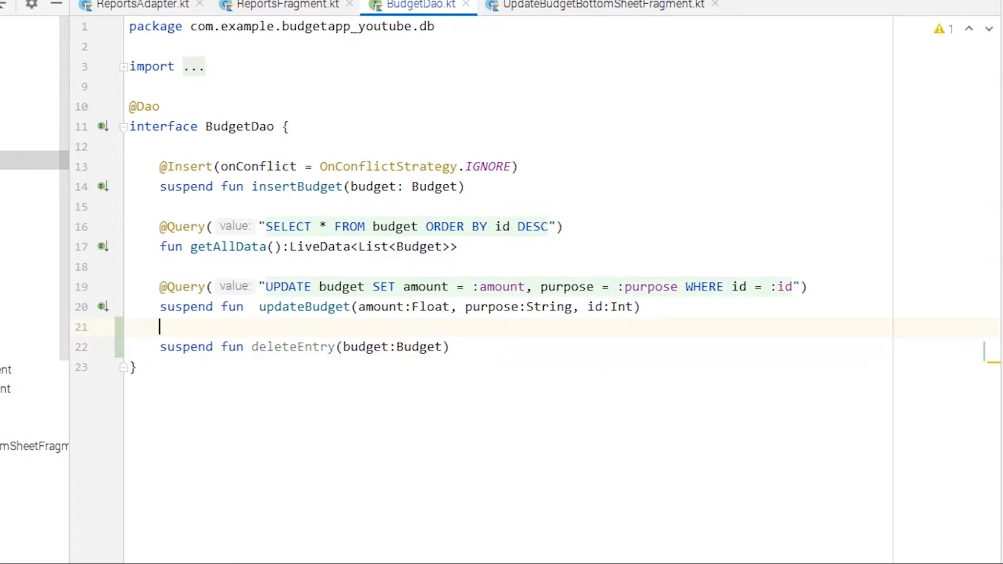
pyautogui.write('@De')
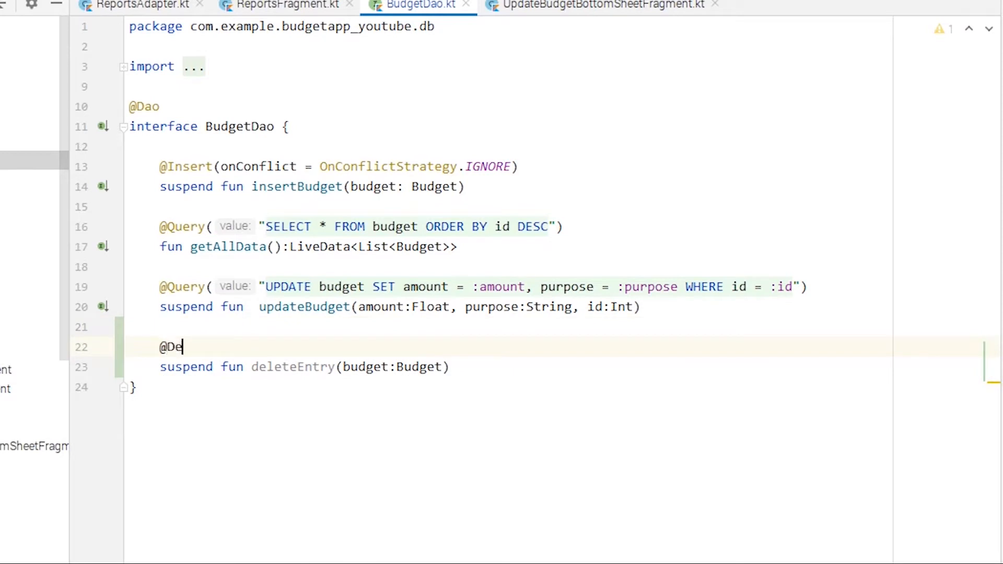
pyautogui.write('lete')
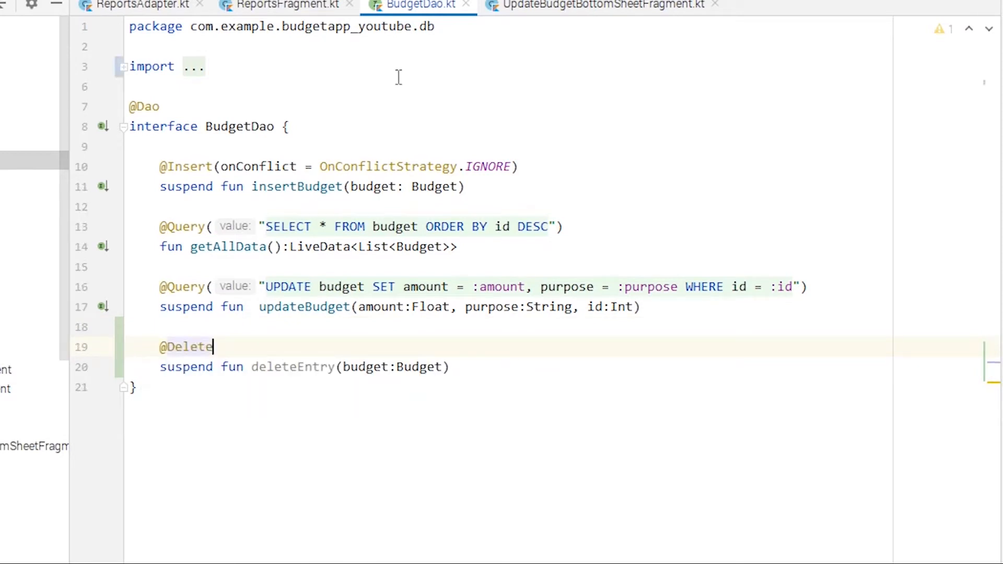
pyautogui.click(285, 6)
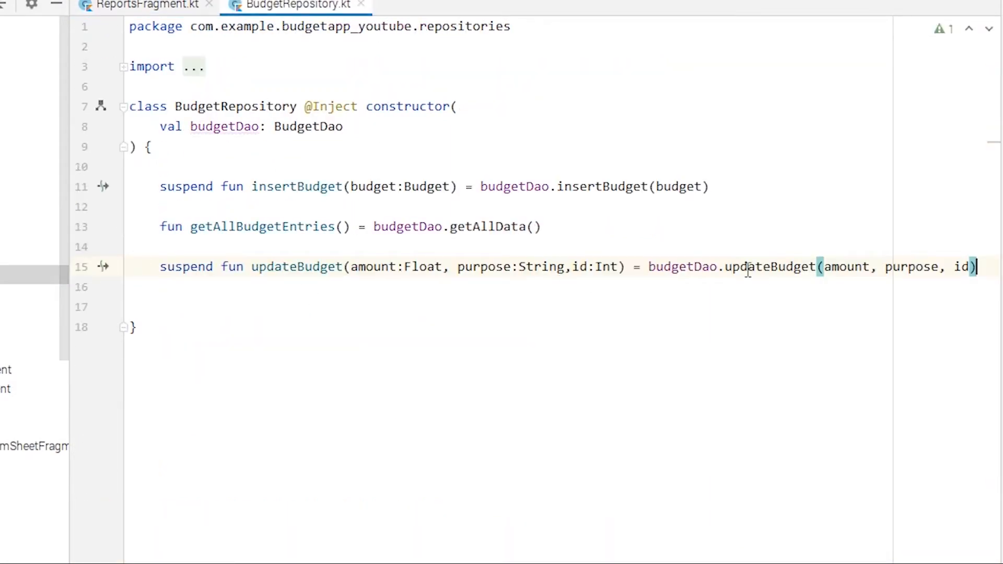
# - Add 'suspend fun deleteEntry(budget: Budget) = budgetDao.deleteEntry(budget)' to BudgetRepository.kt
pyautogui.write('sus')
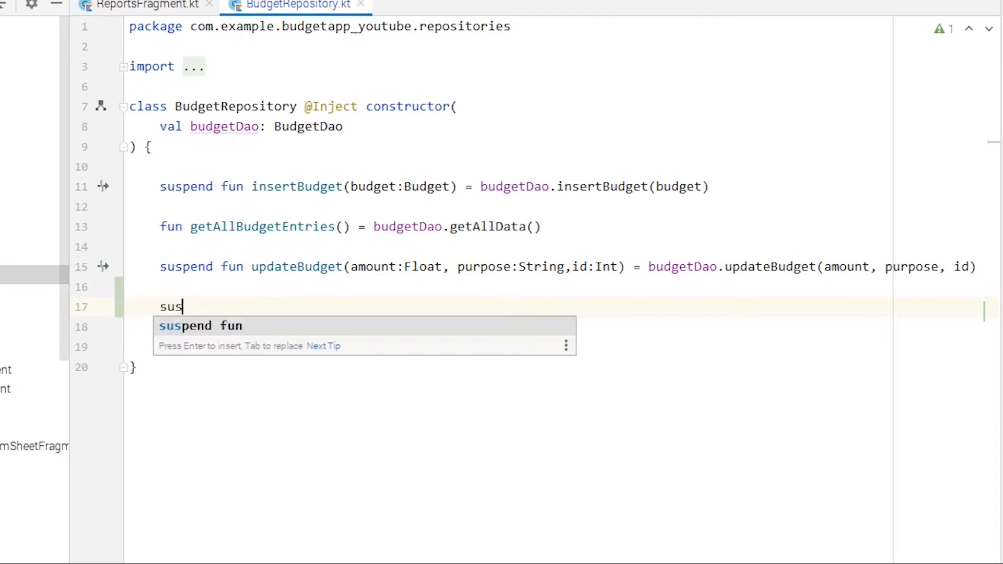
pyautogui.write('pend fun delete')
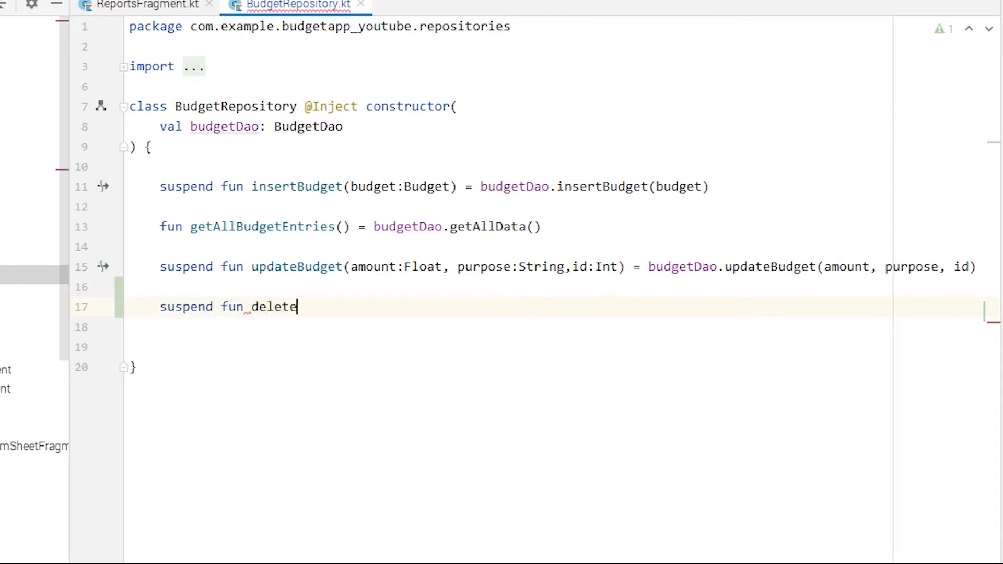
pyautogui.write('Entry(b)')
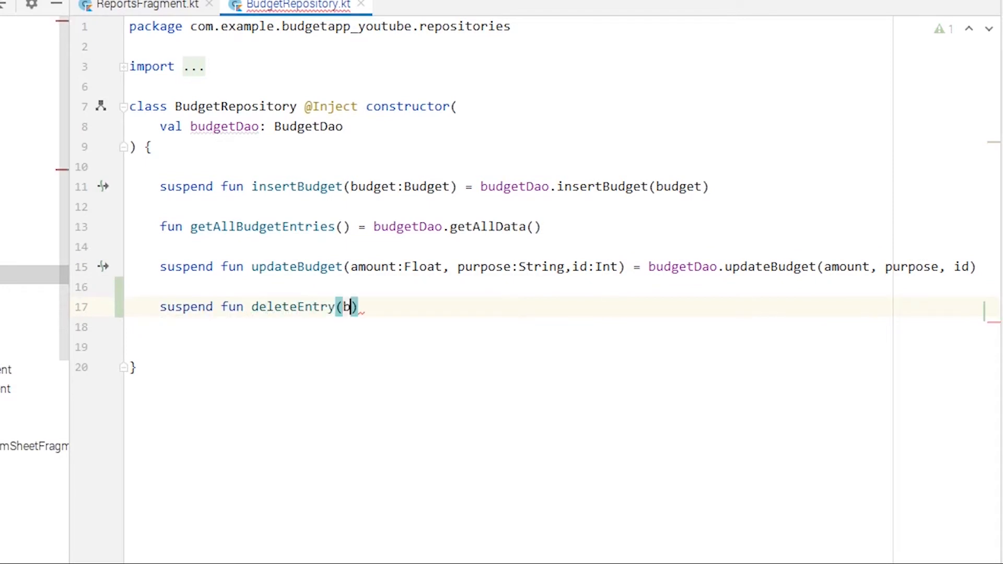
pyautogui.write('udget: Budget')
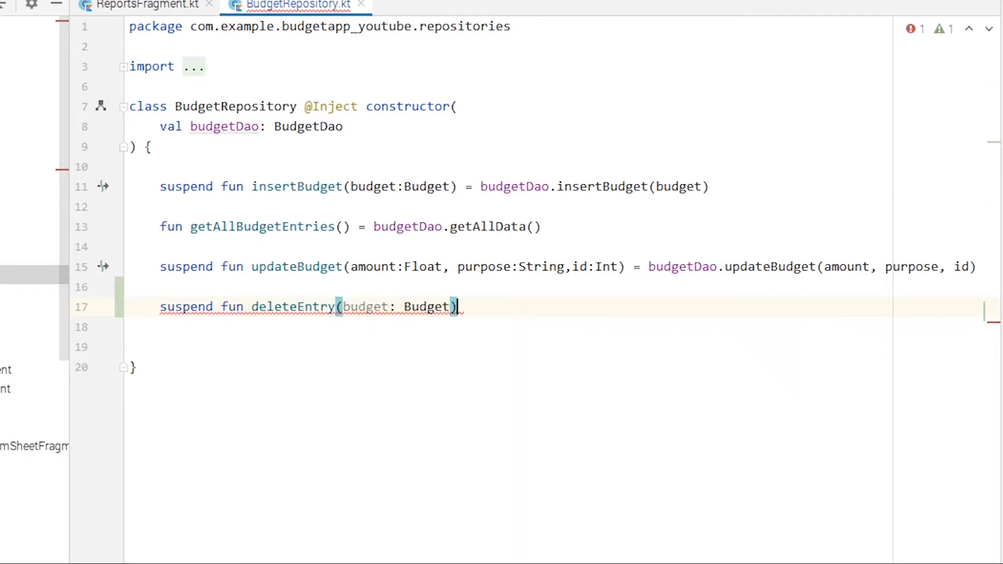
pyautogui.write('= bud')
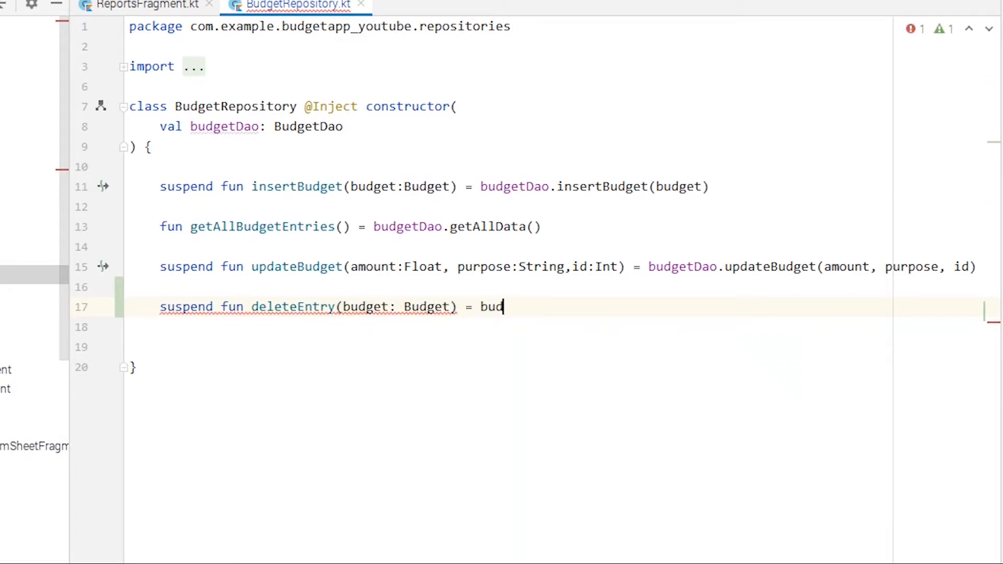
pyautogui.write('etDao')
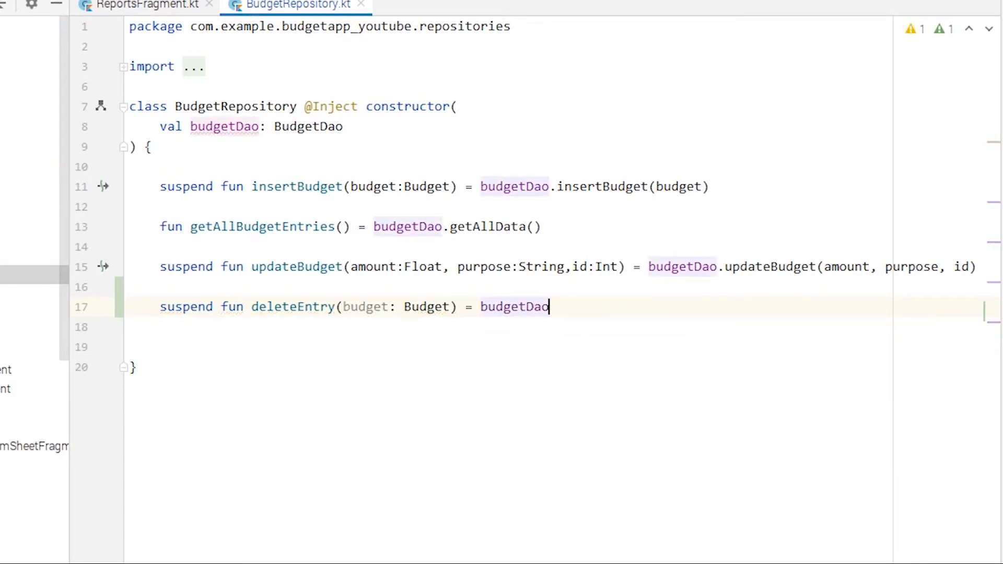
pyautogui.write('.deleteEntry()')
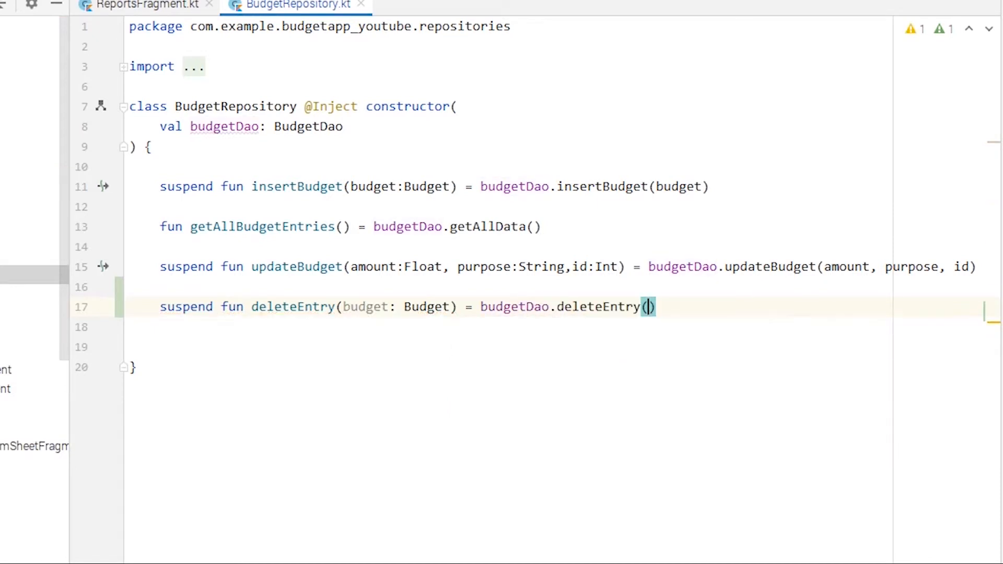
pyautogui.write('budget')
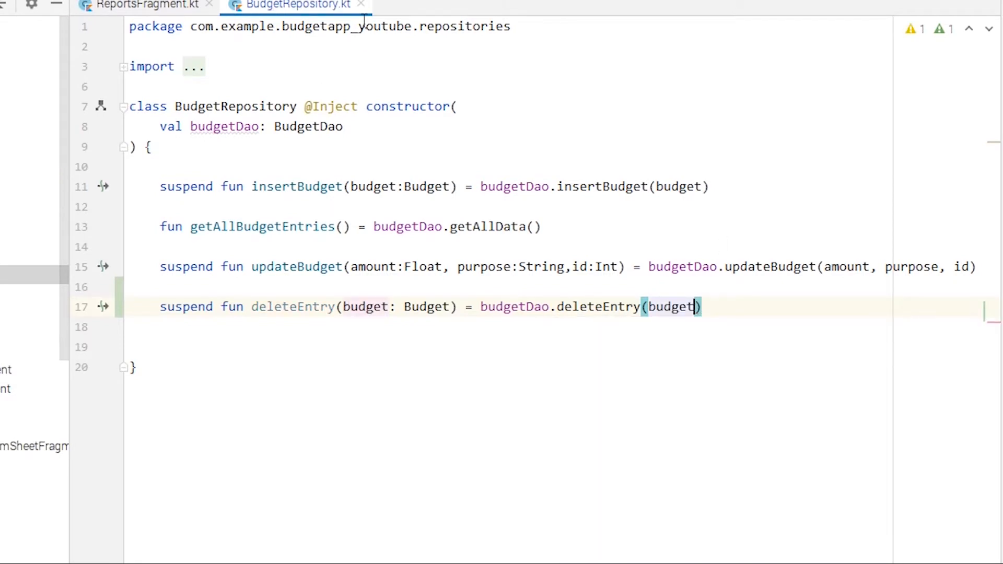
# - Add deleteEntry(budget: Budget) to BudgetViewModel, launching budgetRepository.deleteEntry(budget)
pyautogui.click(141, 5)
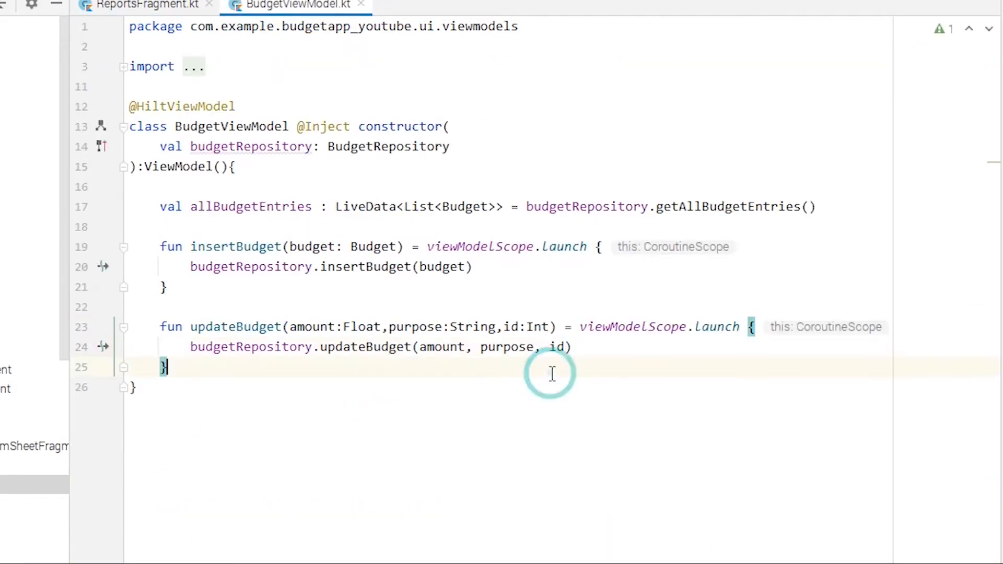
pyautogui.write('fun d')
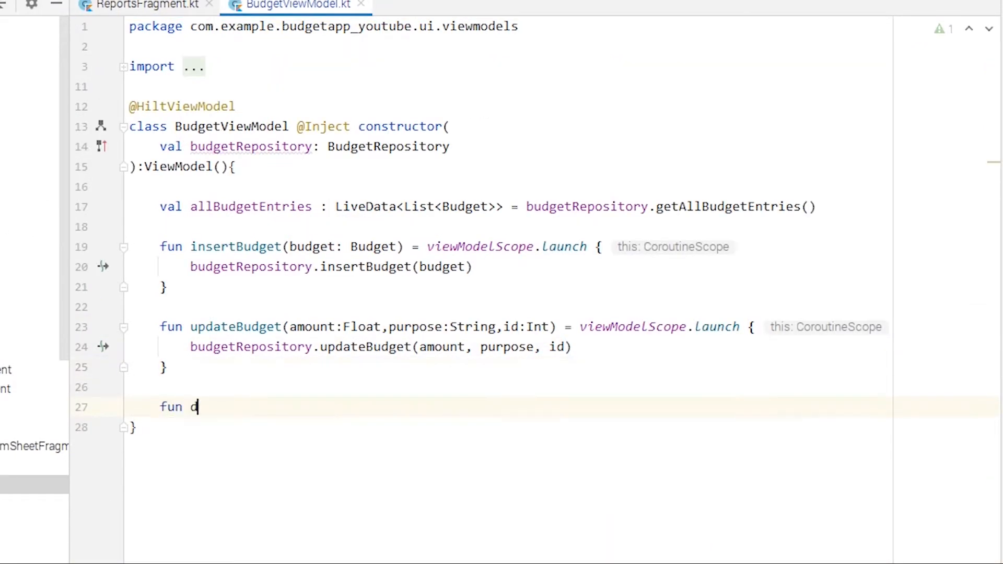
pyautogui.write('eleteE')
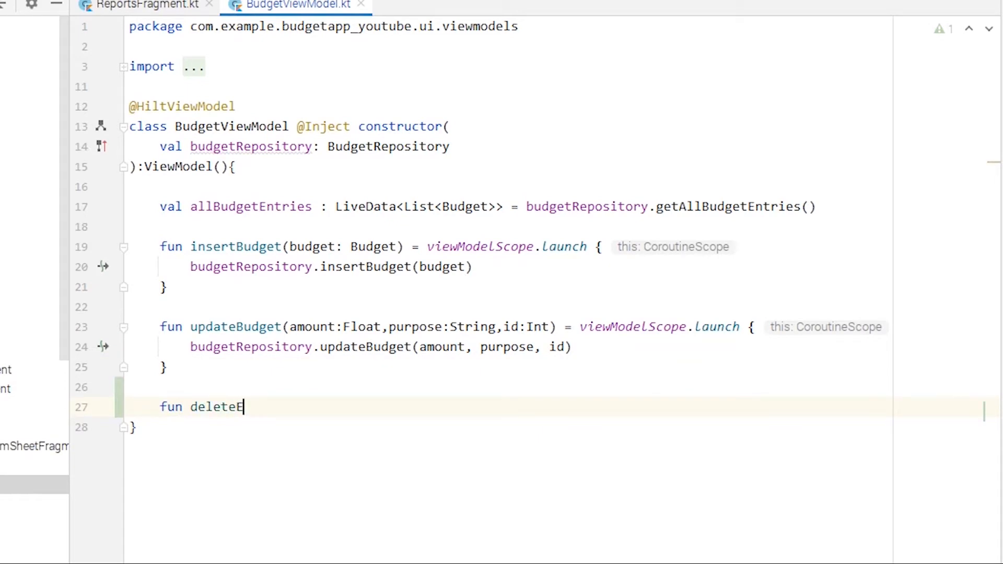
pyautogui.write('ntry(bu')
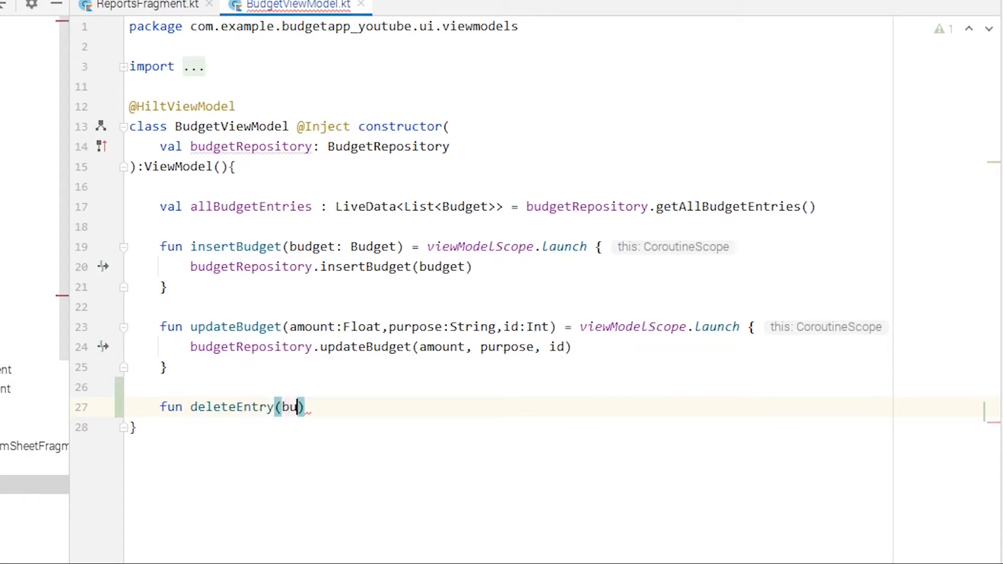
pyautogui.write('dget: Budget')
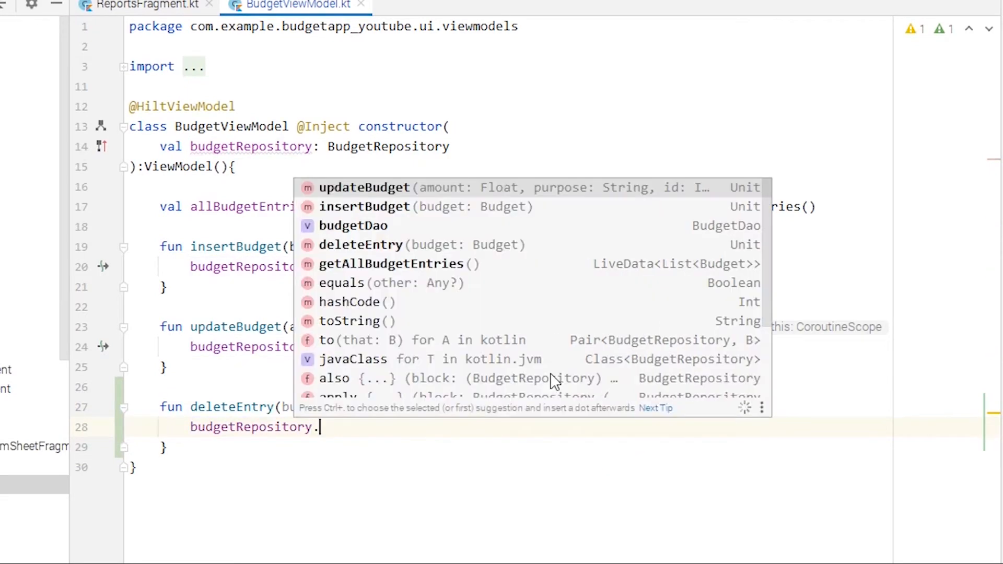
pyautogui.write('deleteEntry(')
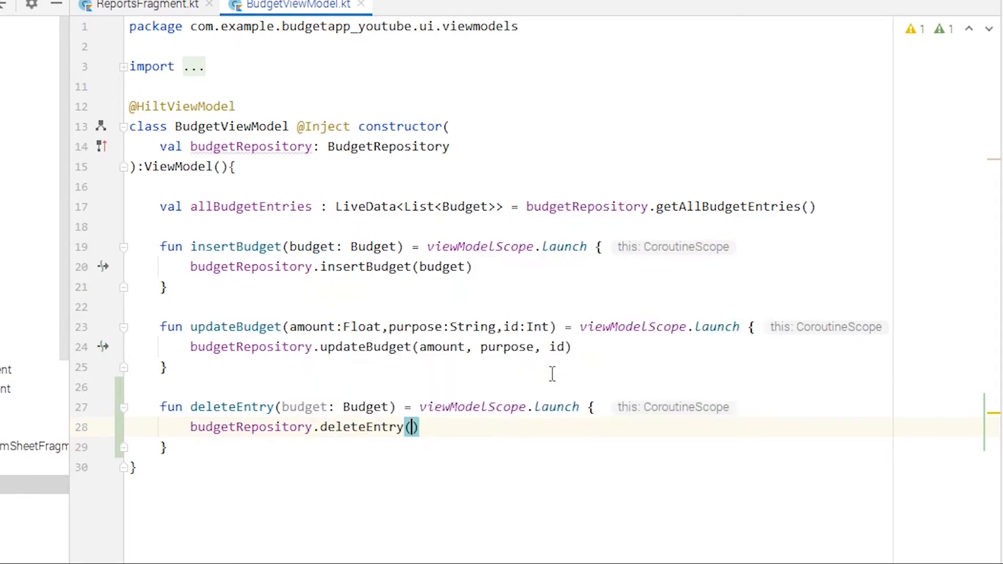
pyautogui.write('bu')
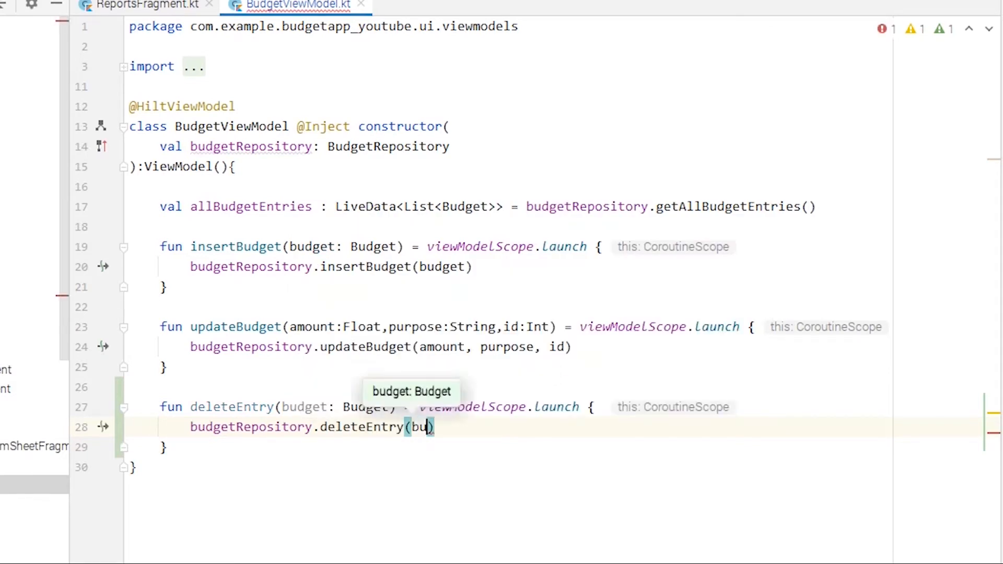
pyautogui.write('dget')
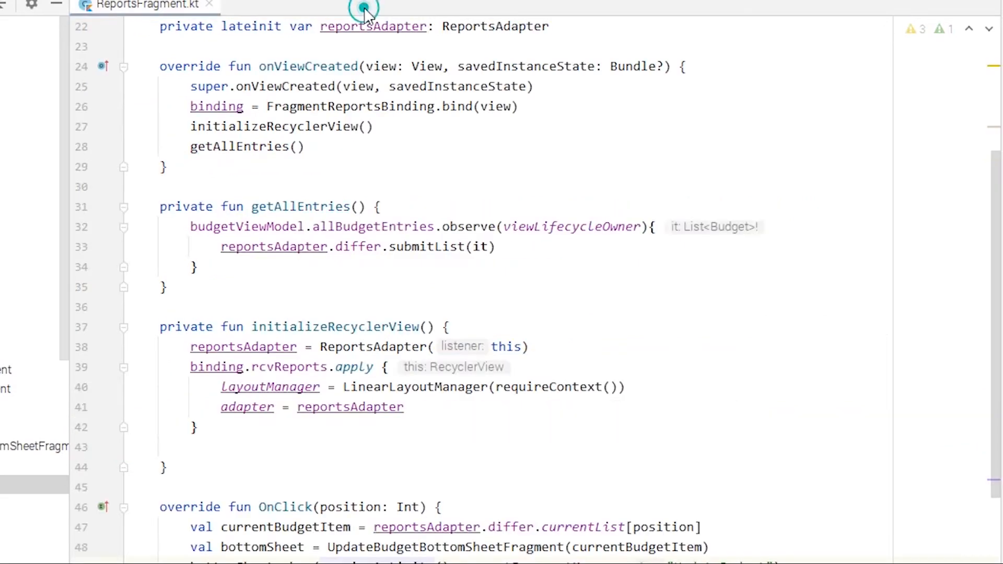
pyautogui.moveTo(383, 66)
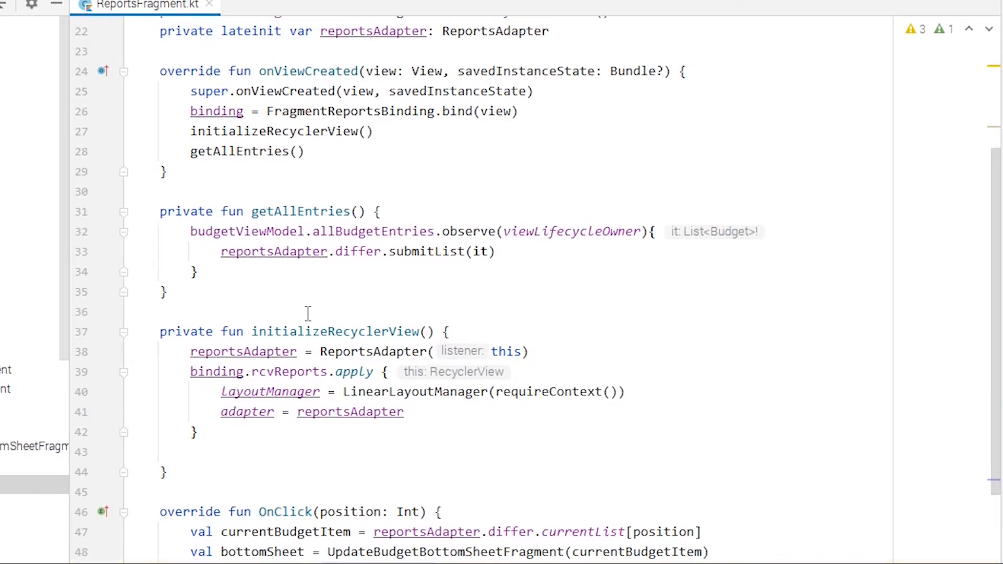
# - Declare val itemTouchHelperCallback as an object extending ItemTouchHelper.SimpleCallback in onViewCreated
pyautogui.scroll(3)
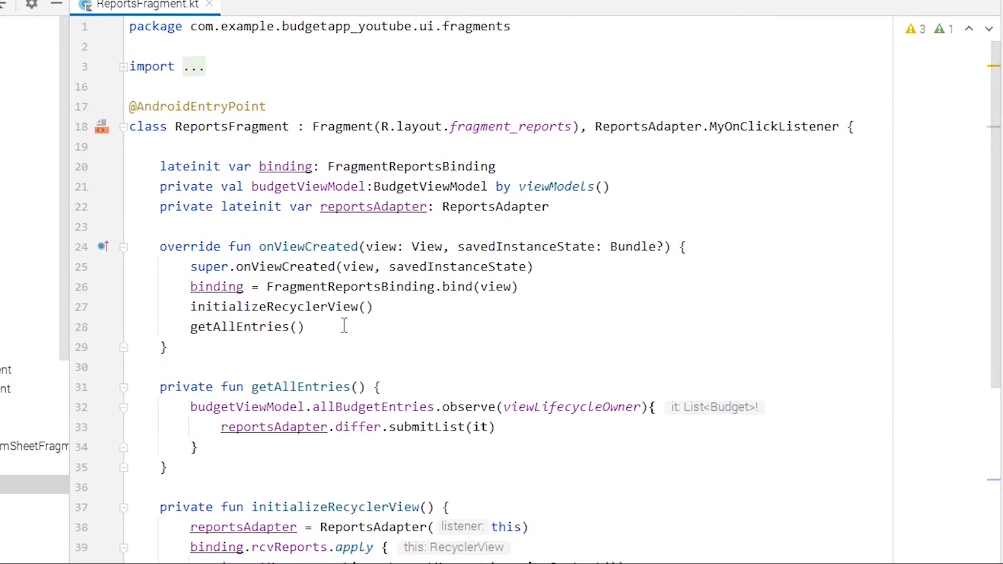
pyautogui.press('Enter')
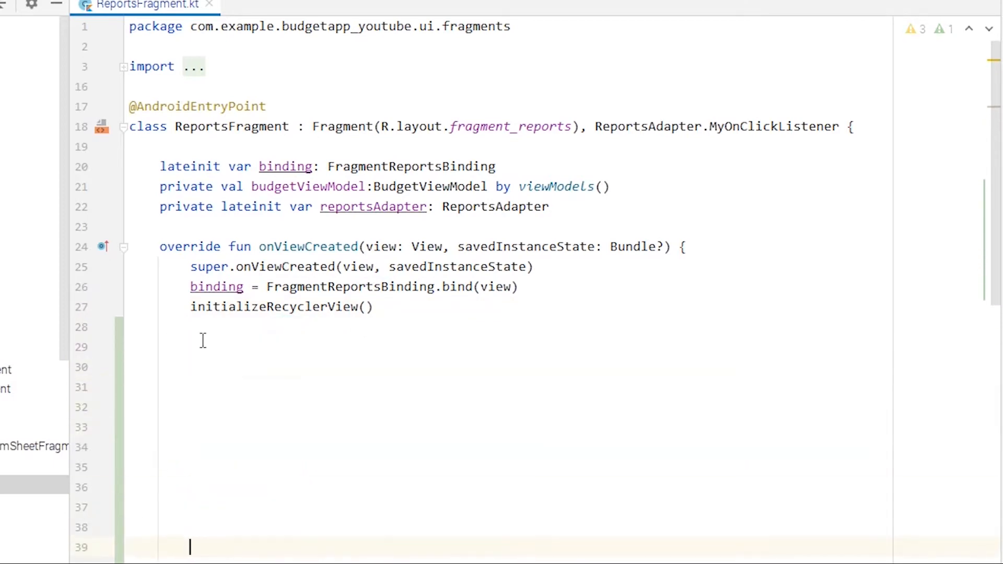
pyautogui.scroll(-3)
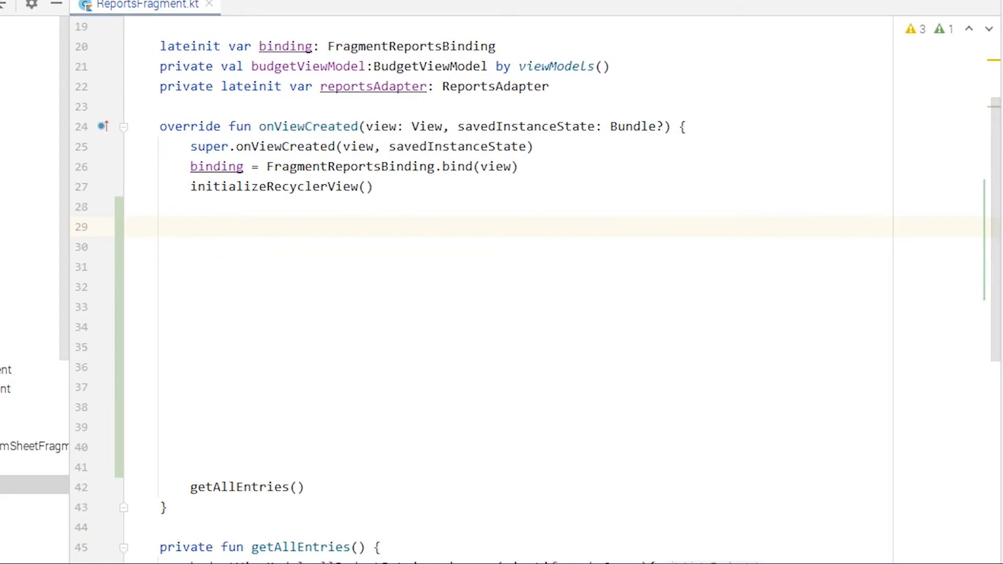
pyautogui.click(217, 247)
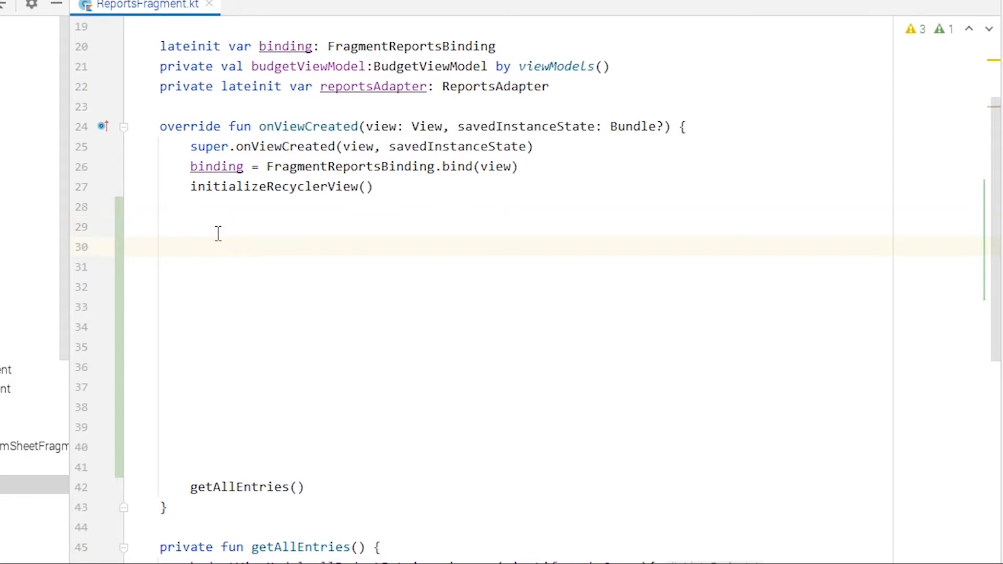
pyautogui.write('val')
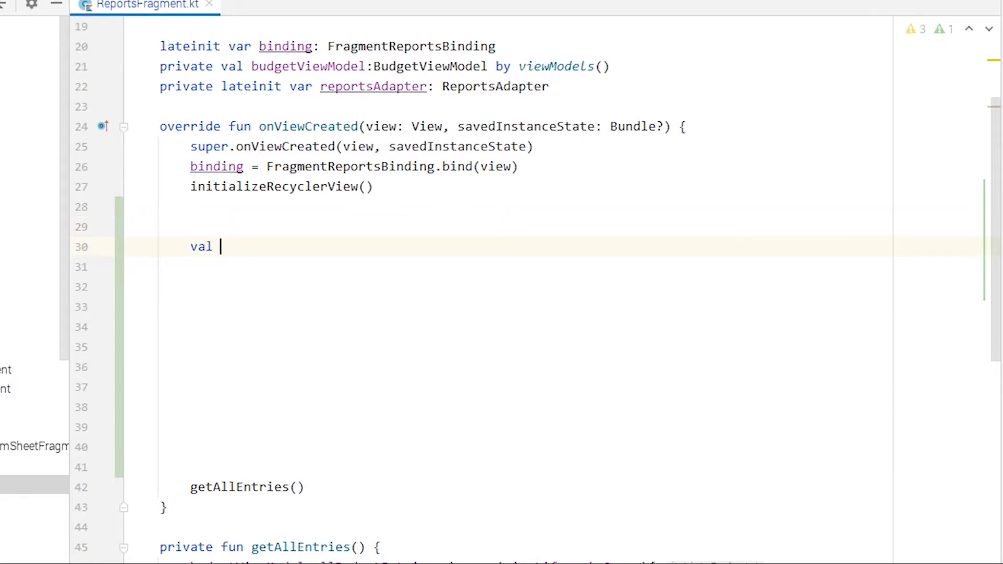
pyautogui.write('item')
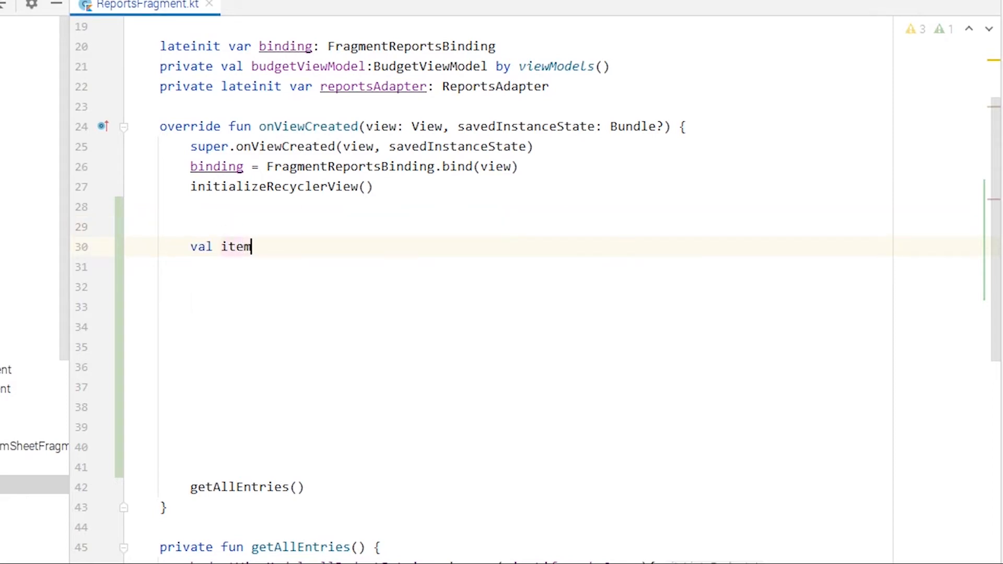
pyautogui.write('Touch')
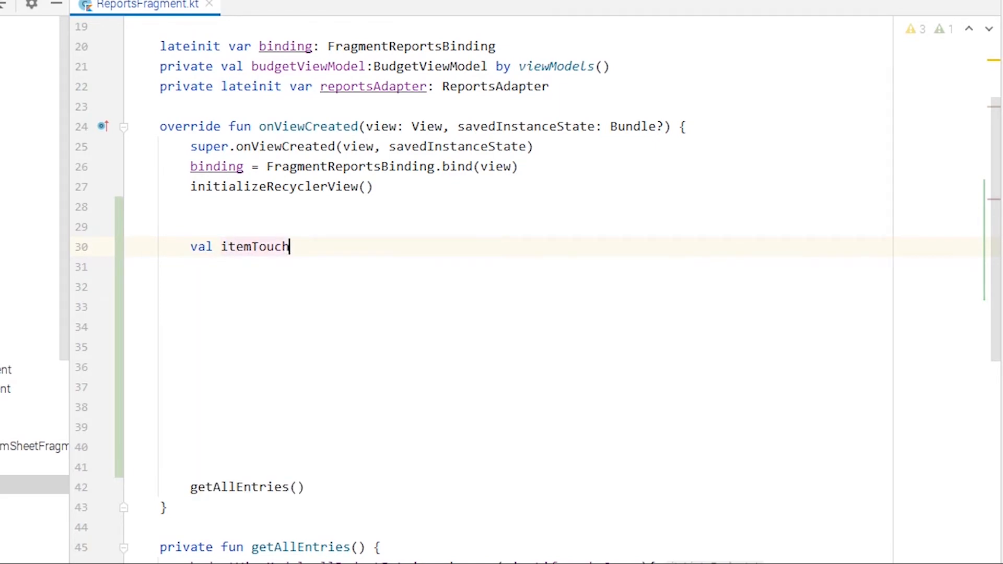
pyautogui.write('HelperCall')
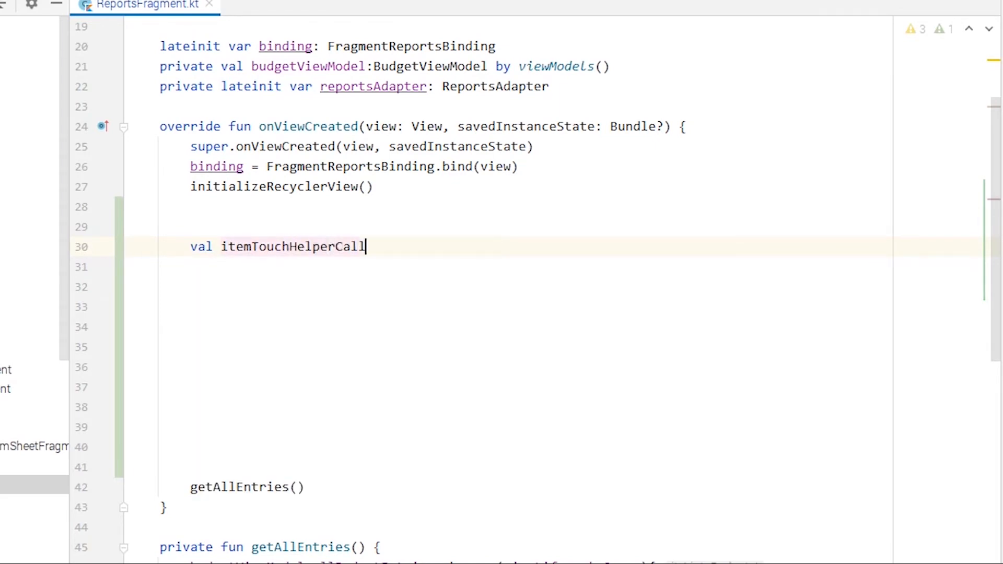
pyautogui.write('back = object :')
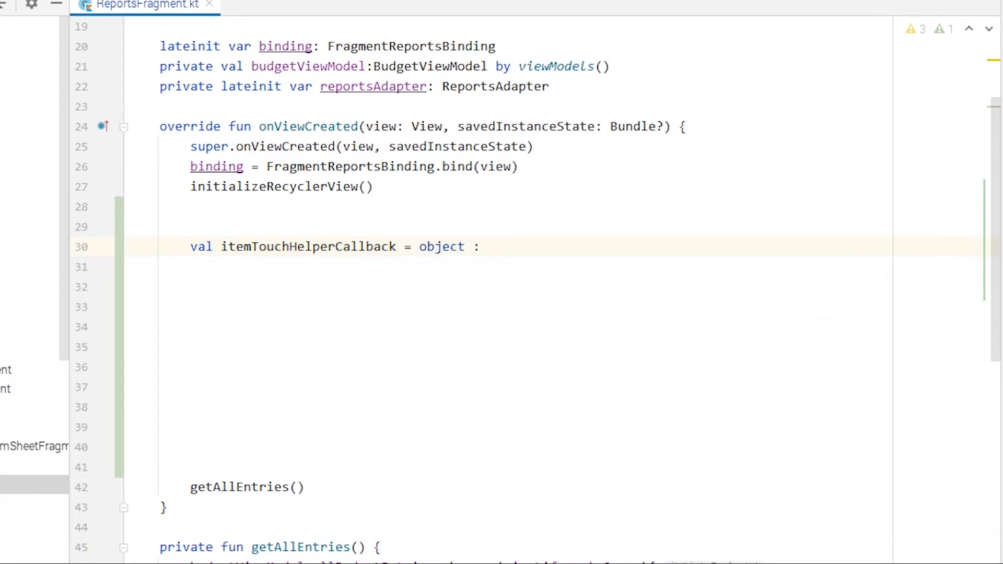
pyautogui.write('ItemT')
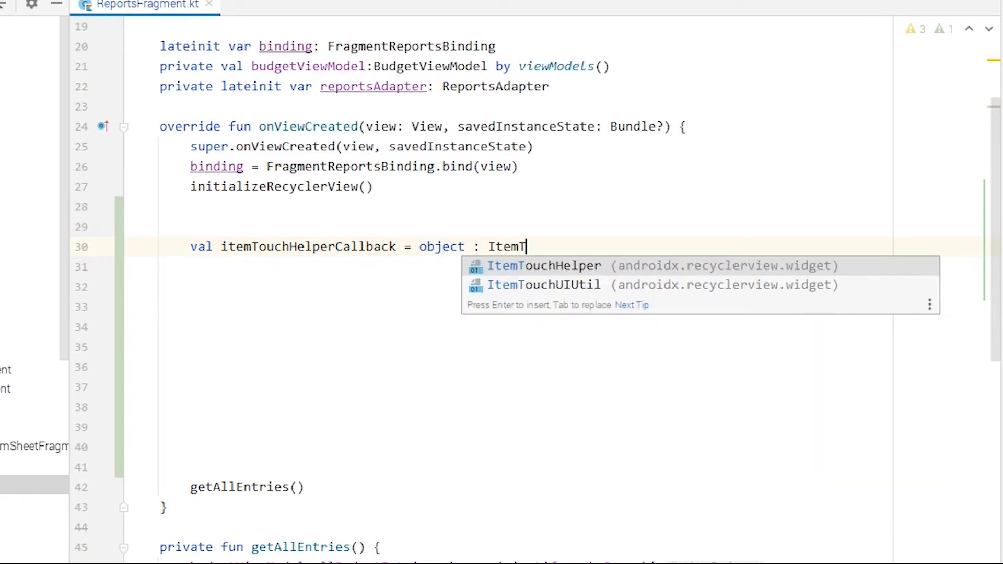
pyautogui.write('ItemTouchHelper.')
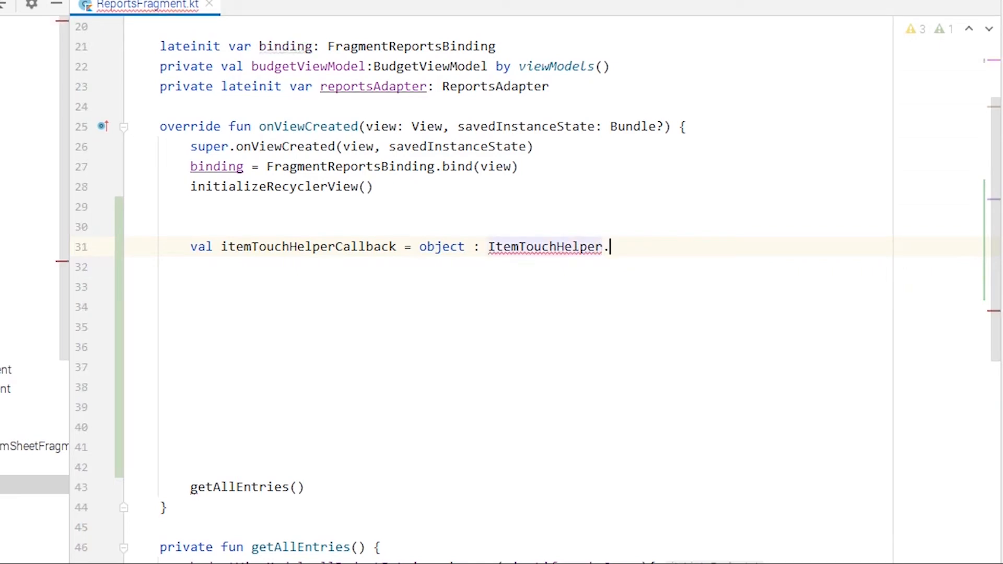
pyautogui.write('SimpleCallback')
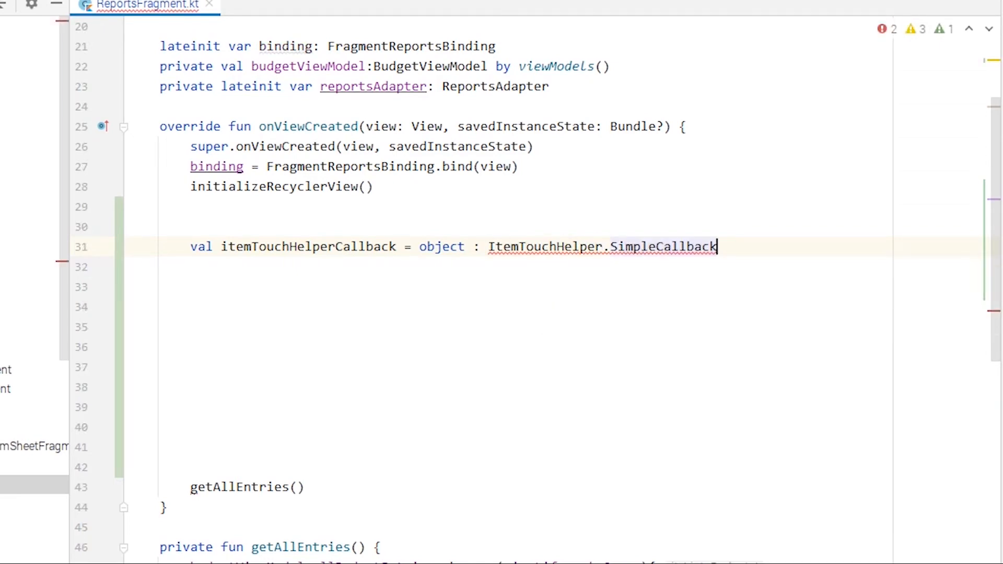
pyautogui.write('(')
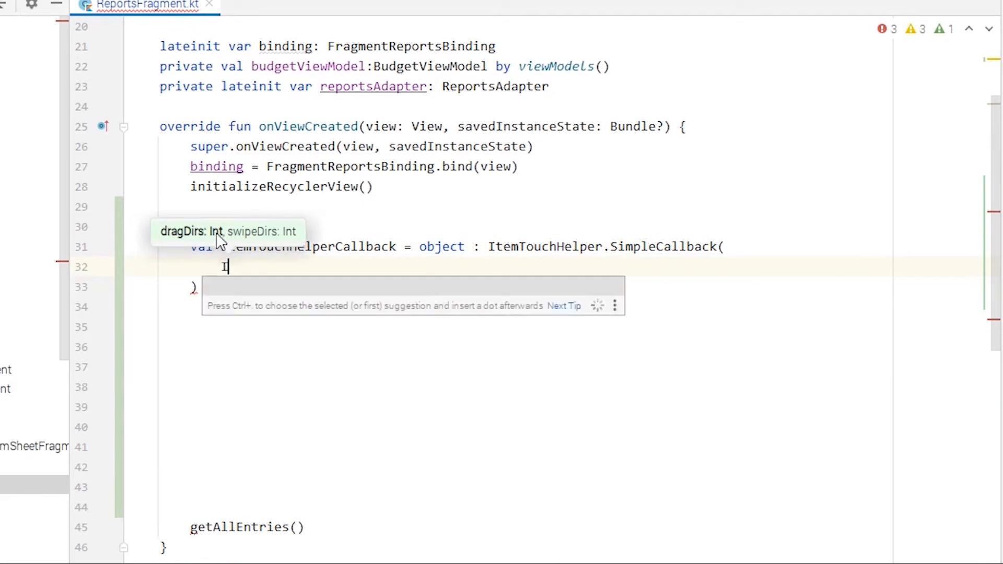
# - Pass UP or DOWN drag directions and LEFT or RIGHT swipe directions to SimpleCallback
pyautogui.write('ItemTouchHelper.')
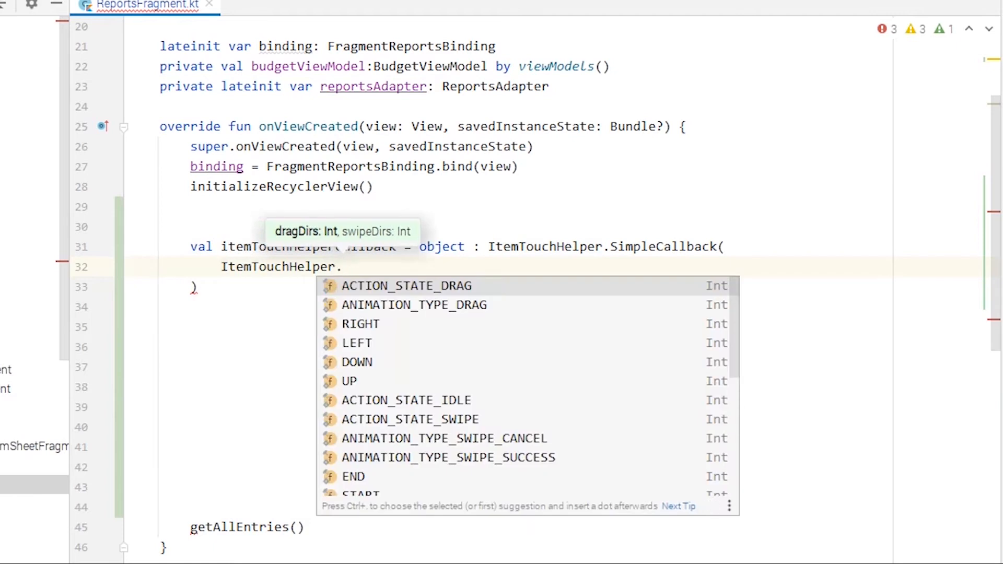
pyautogui.write('UP or ItemTouchHelper')
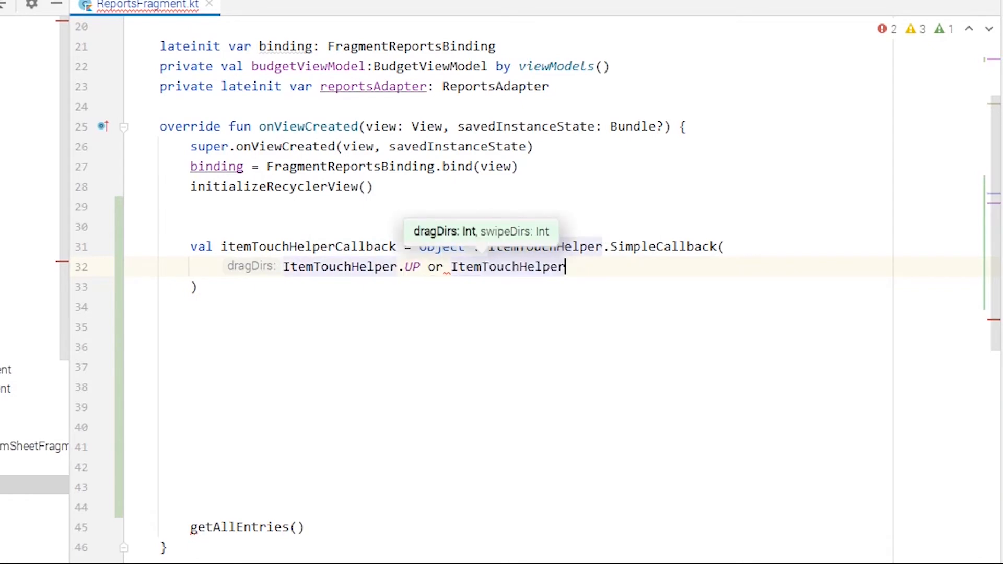
pyautogui.write('.Dow')
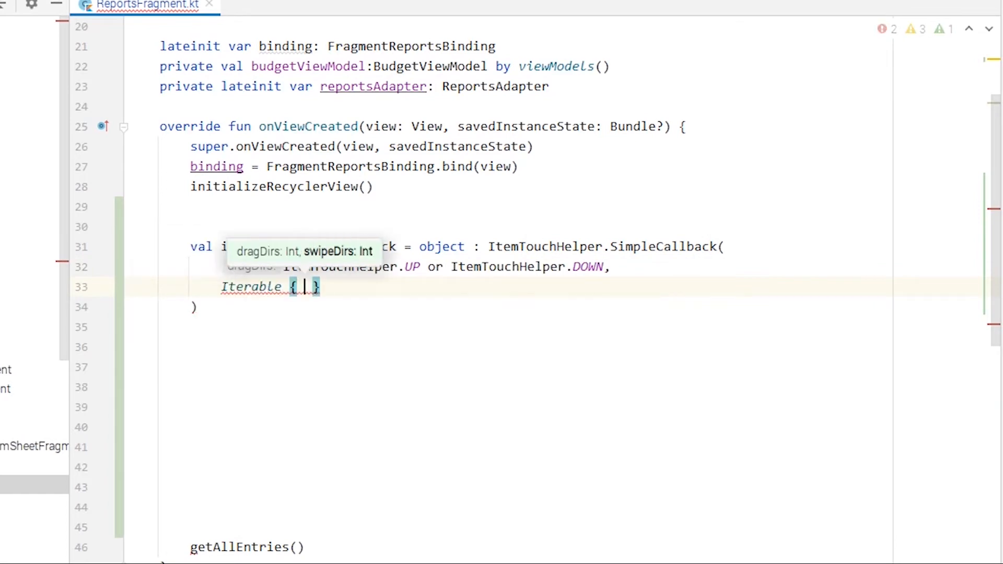
pyautogui.write('ItemTouchHelper.LEFT or Ite')
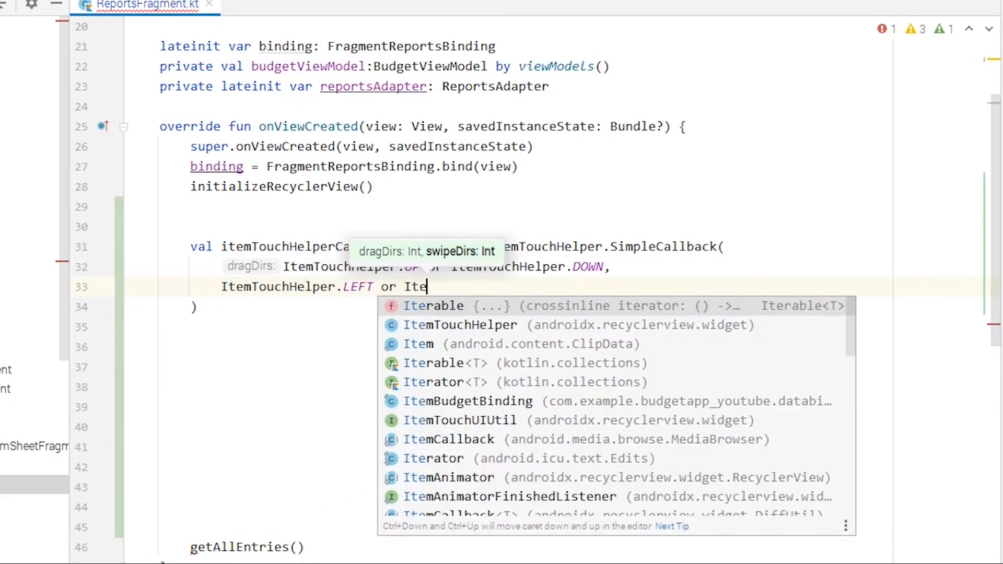
pyautogui.write('m')
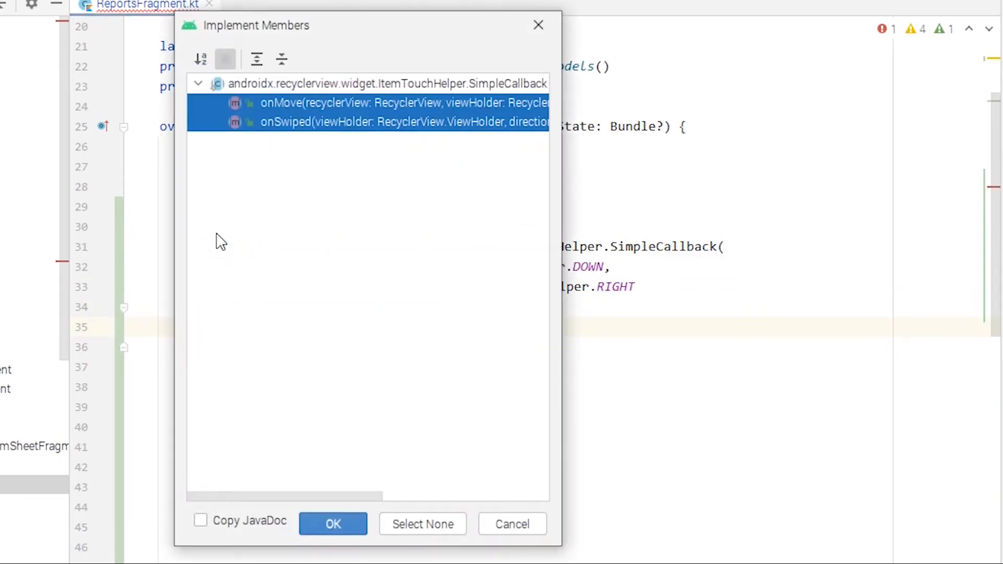
# - Implement onMove returning true and an empty onSwiped with its TODO removed
pyautogui.click(332, 523)
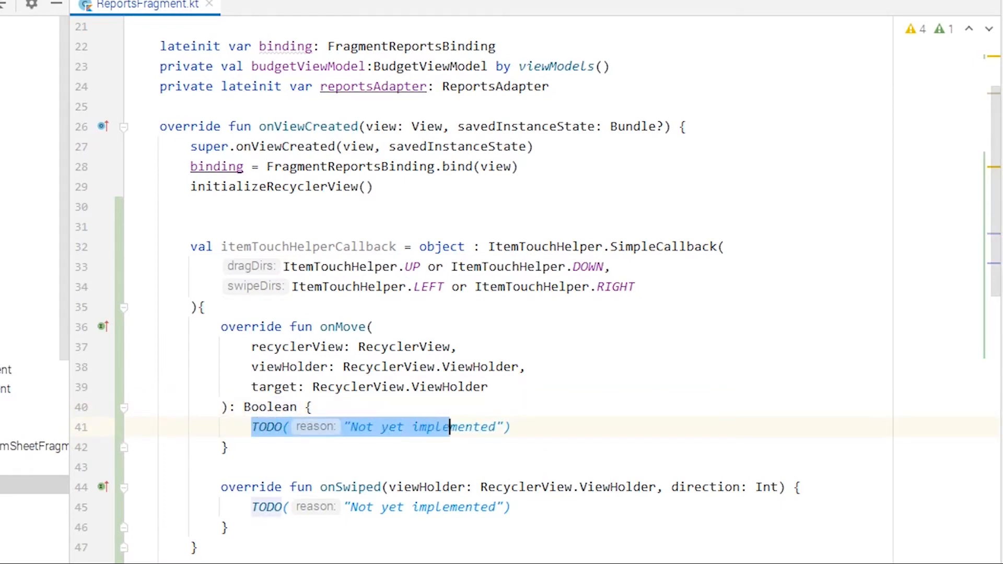
pyautogui.write('return true')
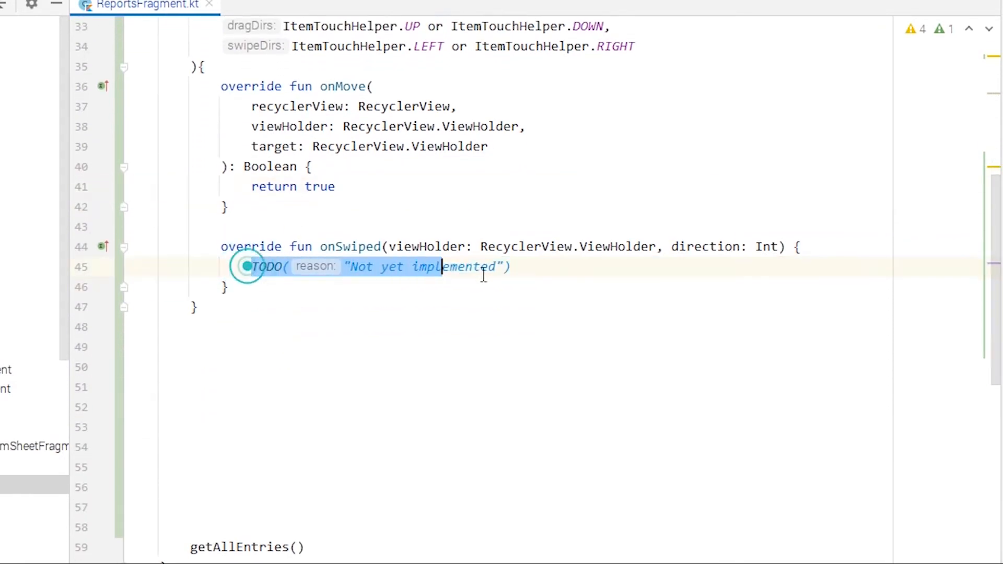
pyautogui.press('Delete')
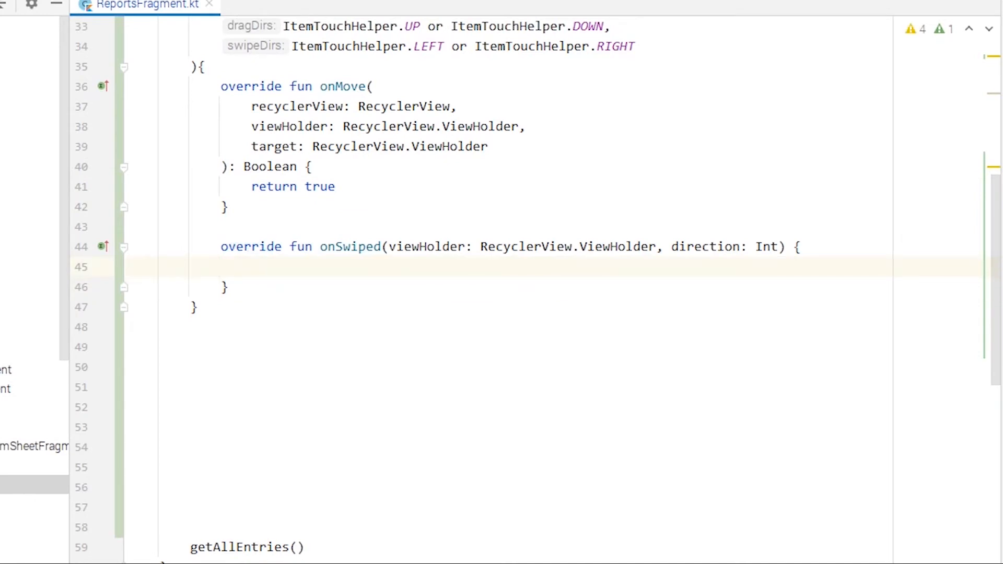
pyautogui.scroll(-3)
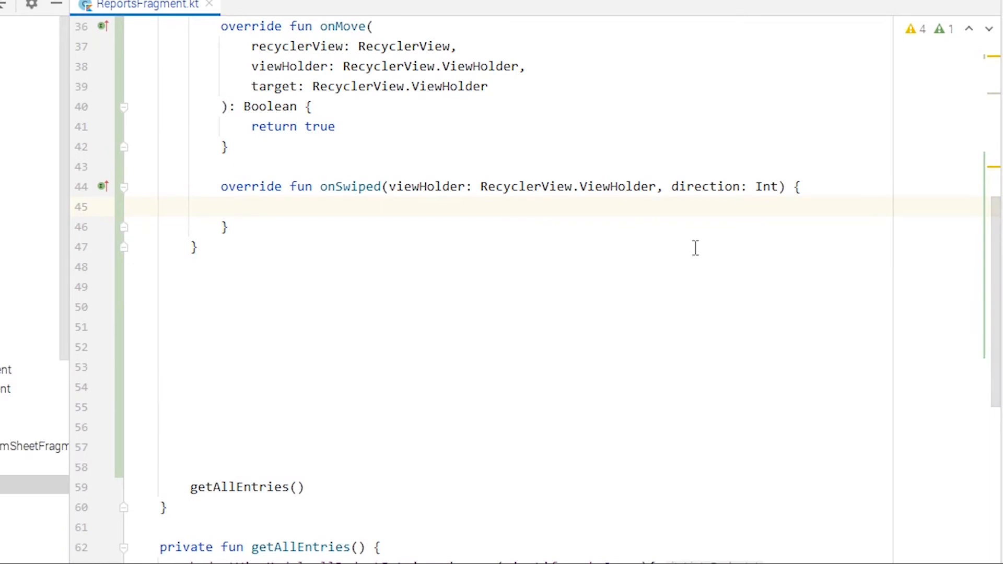
# - In onSwiped, get pos from viewHolder.adapterPosition and budget from reportsAdapter.differ.currentList[pos]
pyautogui.write('val po')
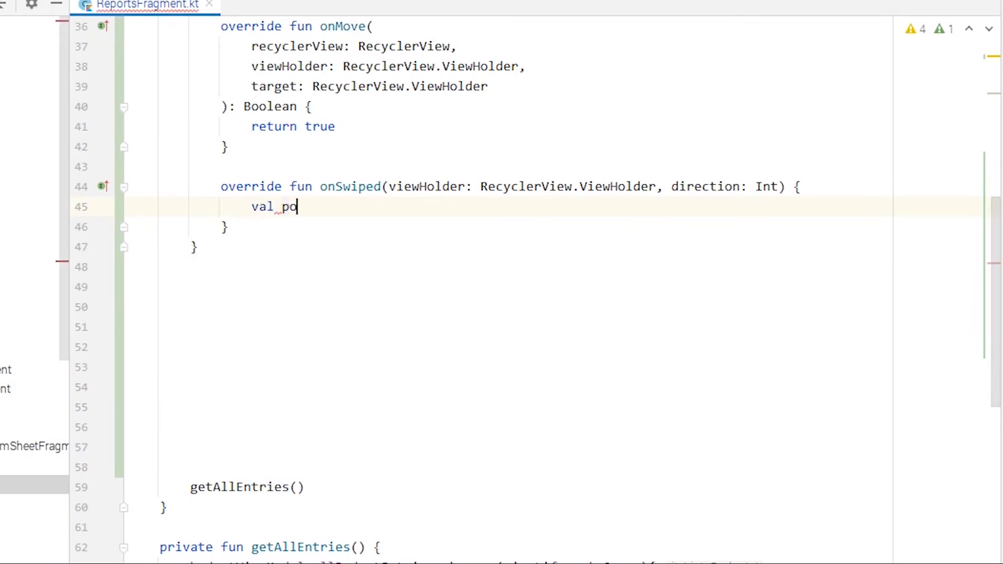
pyautogui.write('s')
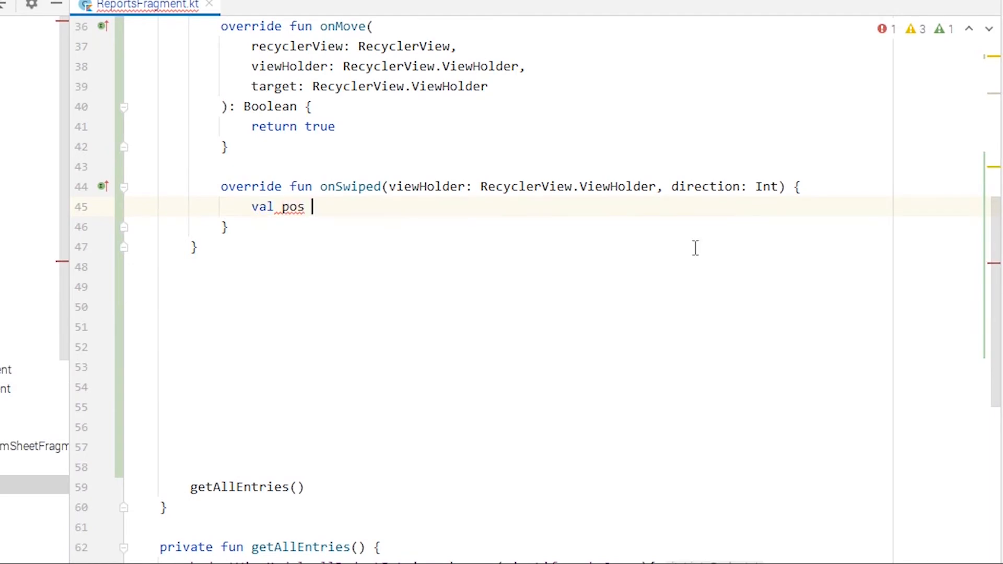
pyautogui.write('= viewHolder.adapterPosition')
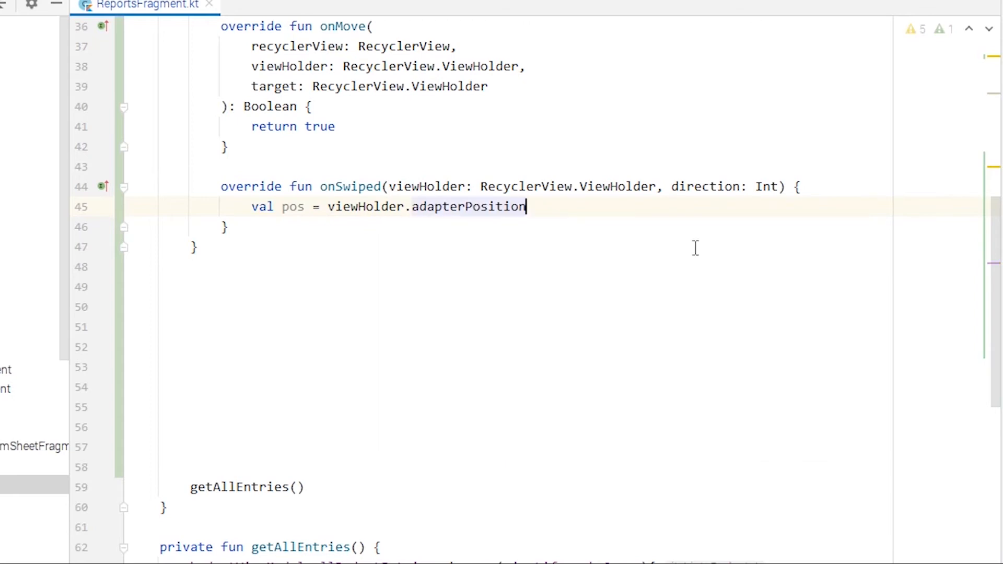
pyautogui.write('val b')
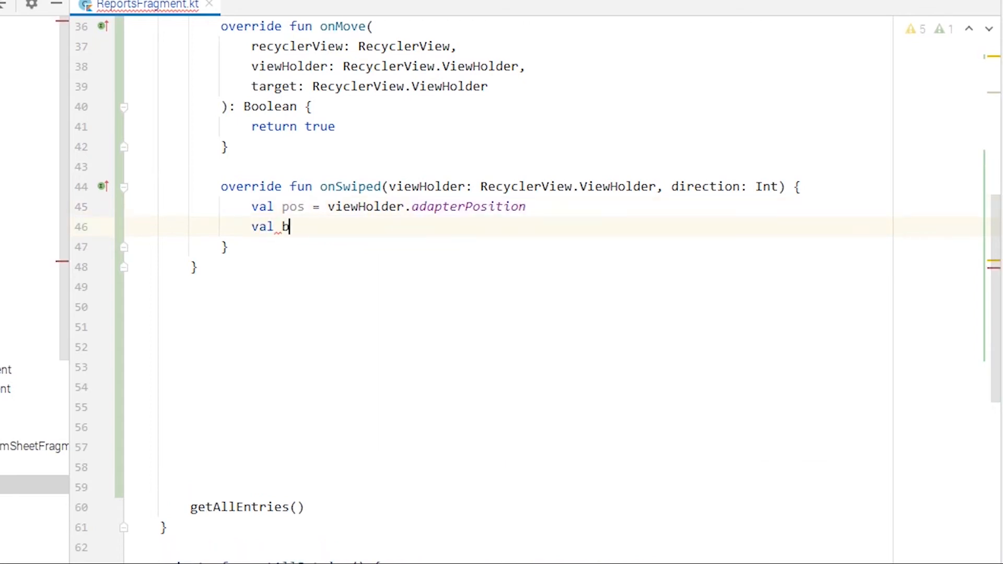
pyautogui.write('udget =')
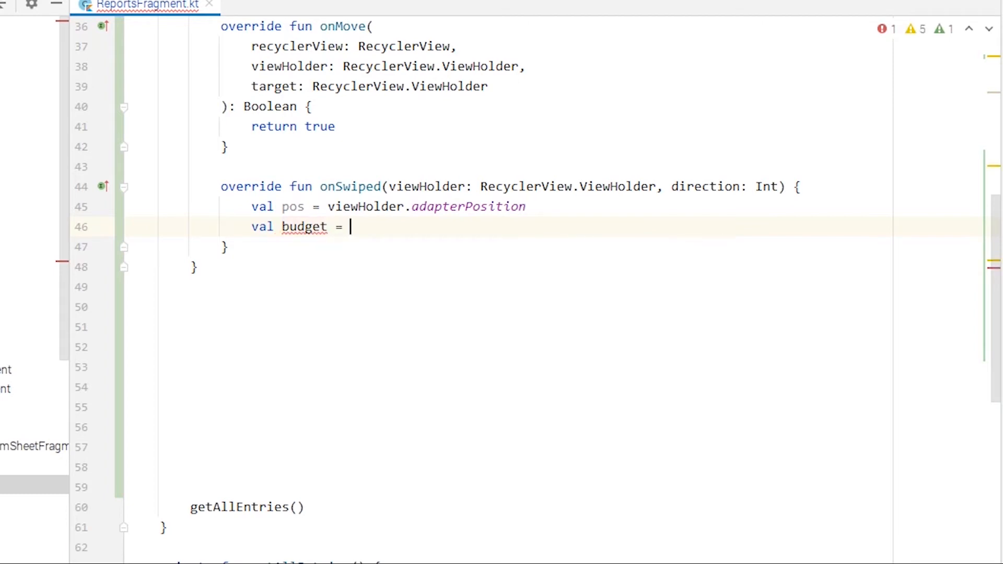
pyautogui.write('re')
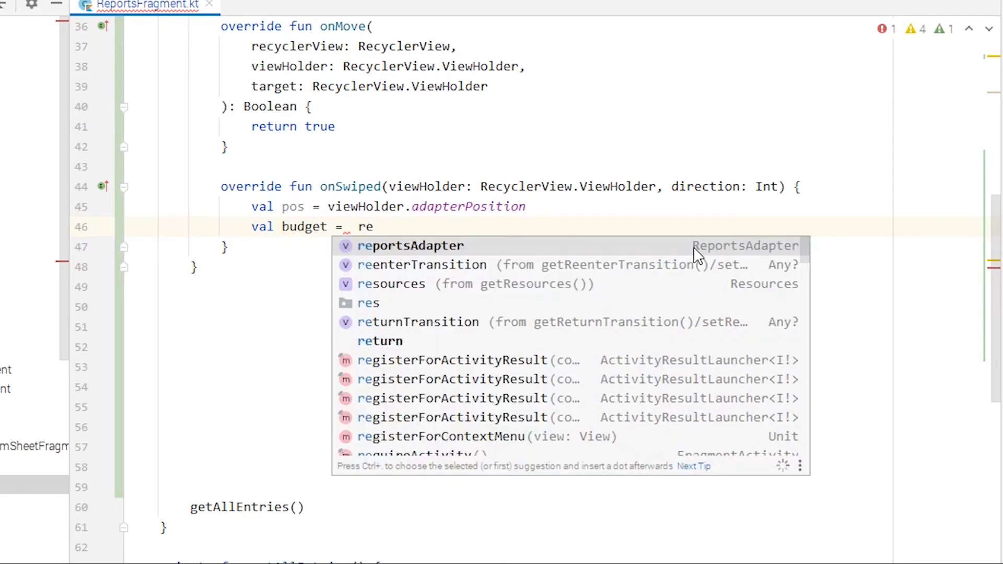
pyautogui.write('reportsAdapter.d')
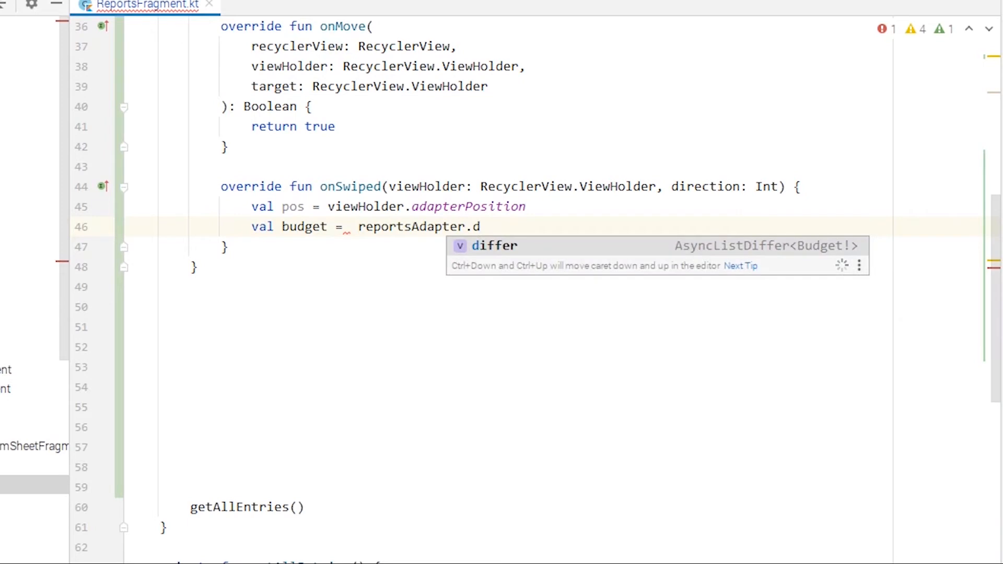
pyautogui.write('iffer.currentList')
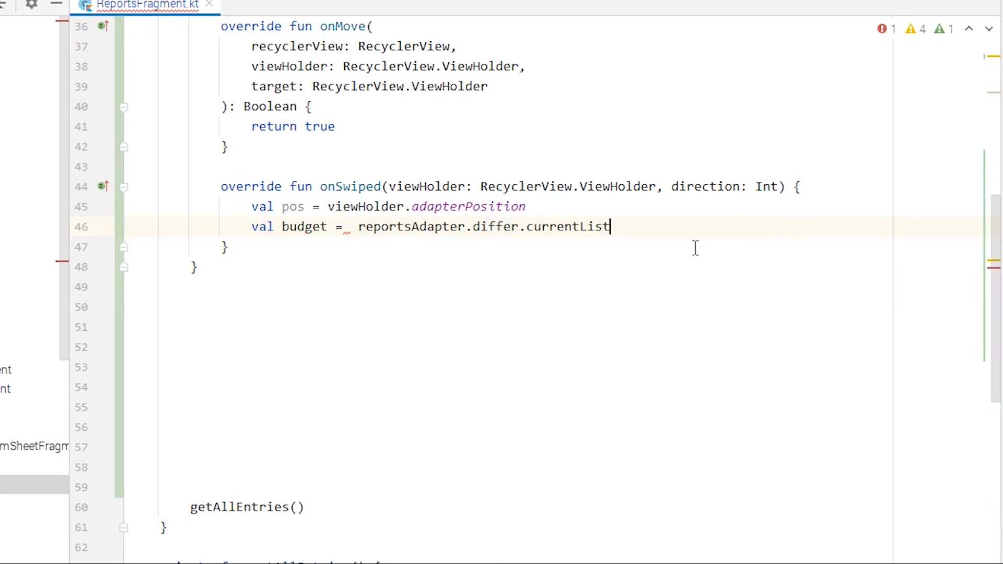
pyautogui.write('[po')
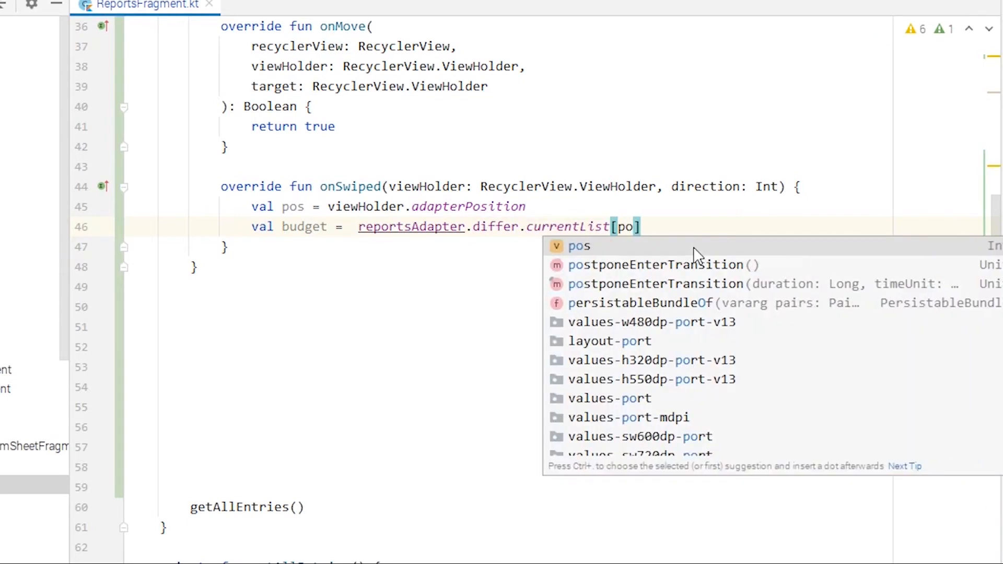
pyautogui.press('Tab')
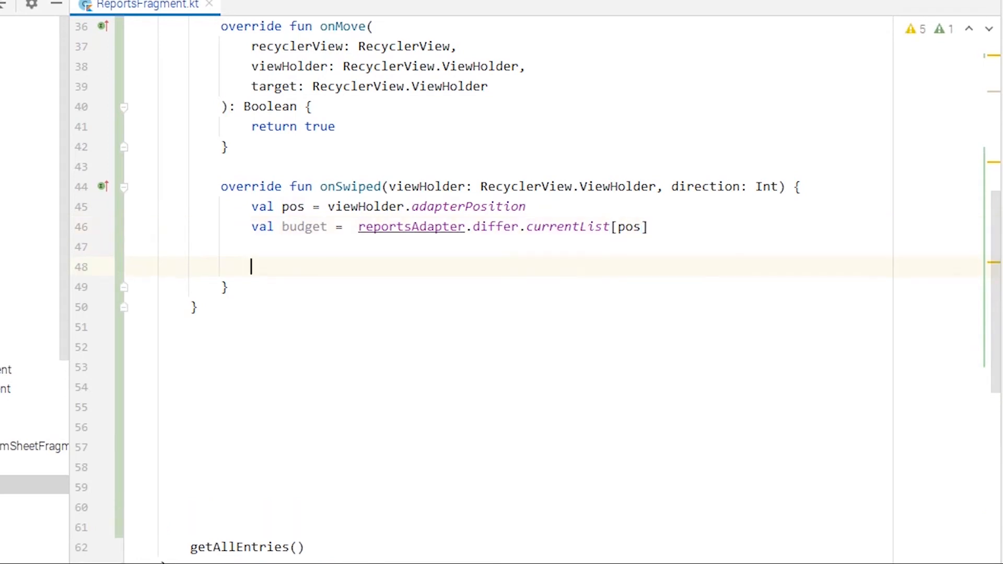
# - Call budgetViewModel.deleteEntry(budget) and begin a Snackbar.make call
pyautogui.write('budgetViewModel.deleteEntry(bu')
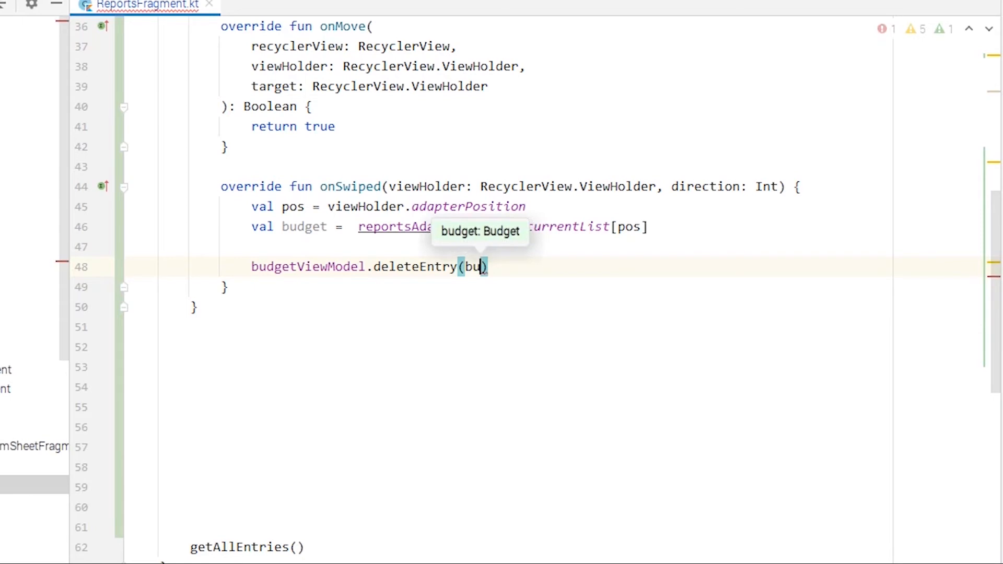
pyautogui.press('Tab')
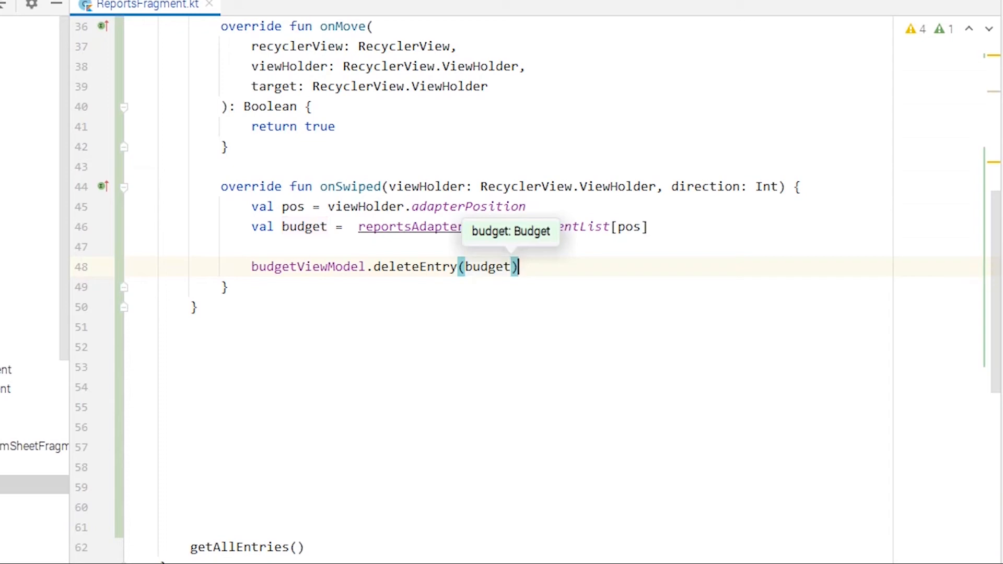
pyautogui.write('Snackbar.make(')
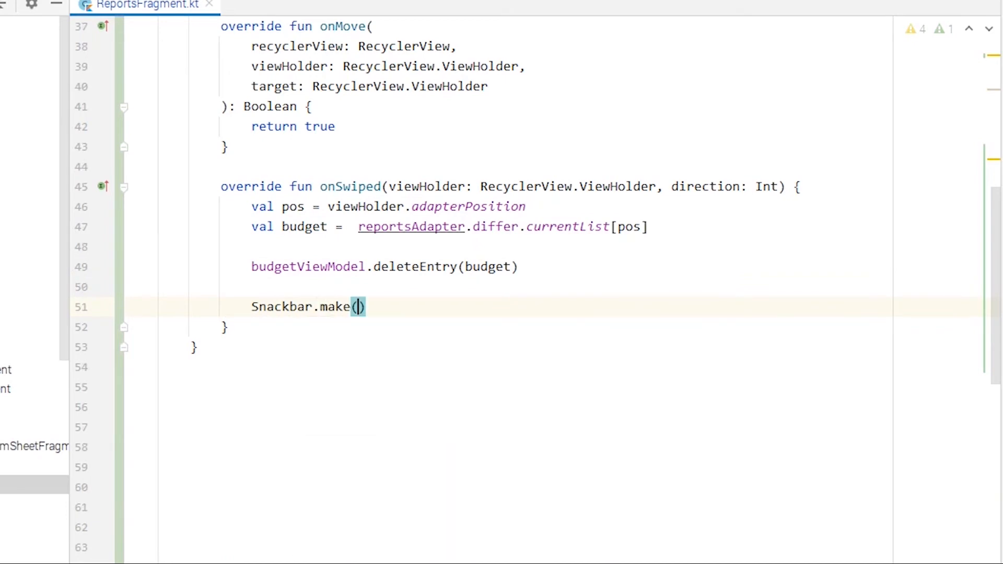
# - Build Snackbar.make(view, "Item Deleted", Snackbar.LENGTH_LONG).apply { }
pyautogui.write('view,')
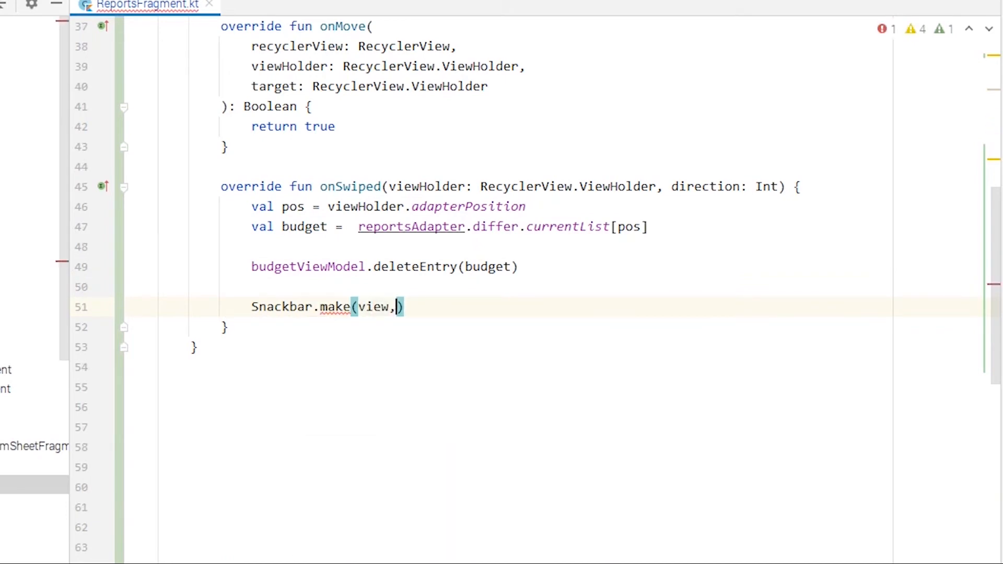
pyautogui.write('"It')
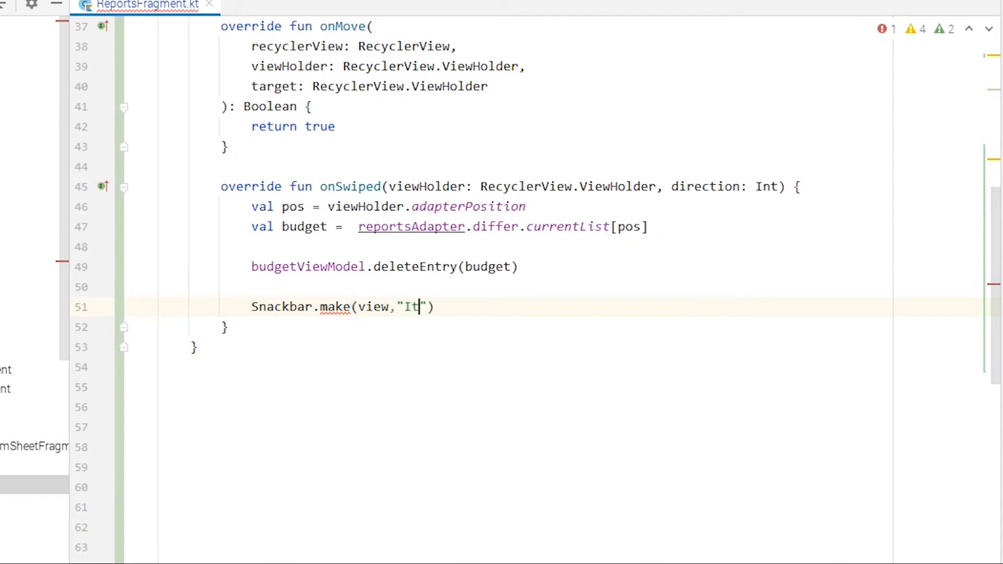
pyautogui.write('em Delete')
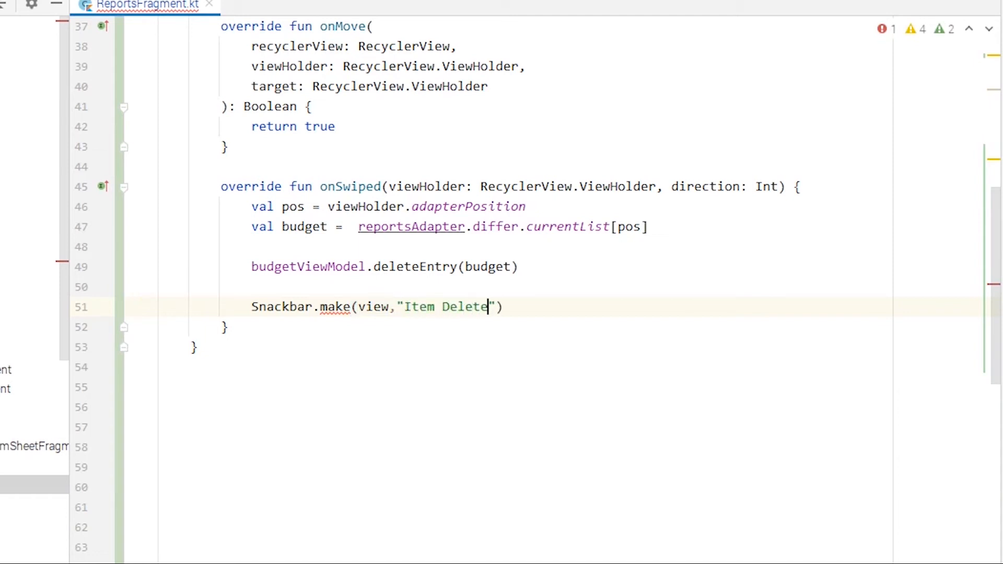
pyautogui.write('d",S')
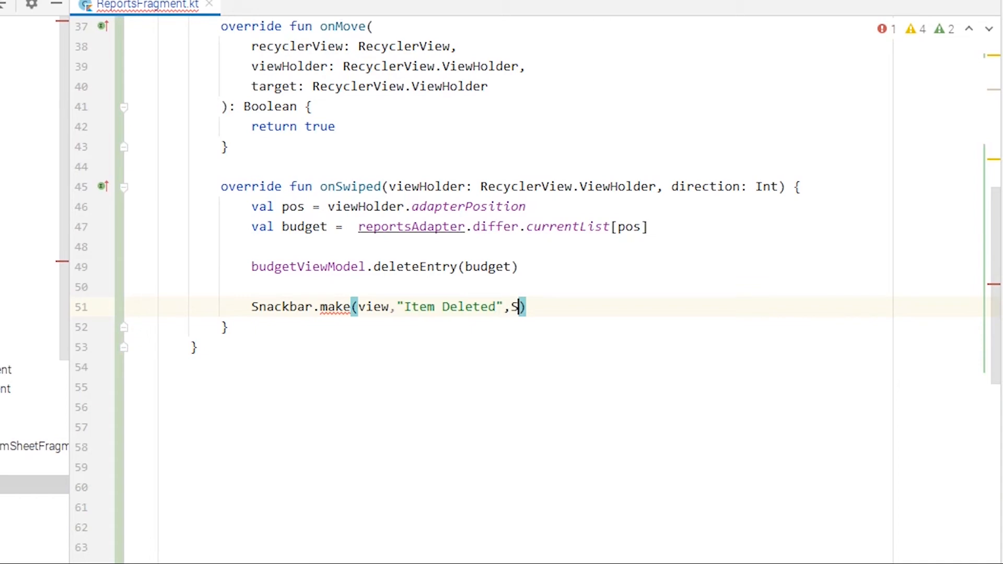
pyautogui.write('nackbar.LENGTH_LONG')
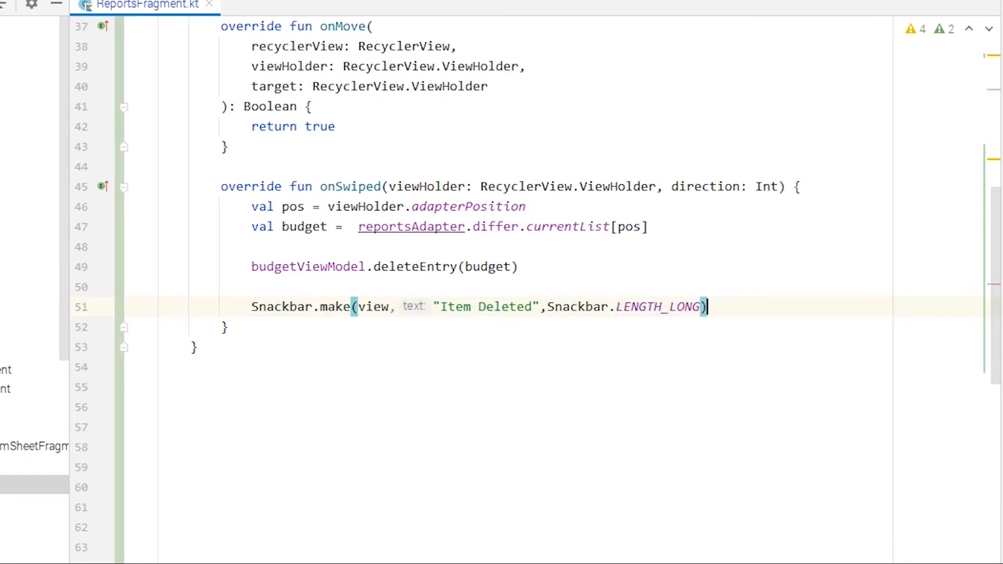
pyautogui.write('.apply {')
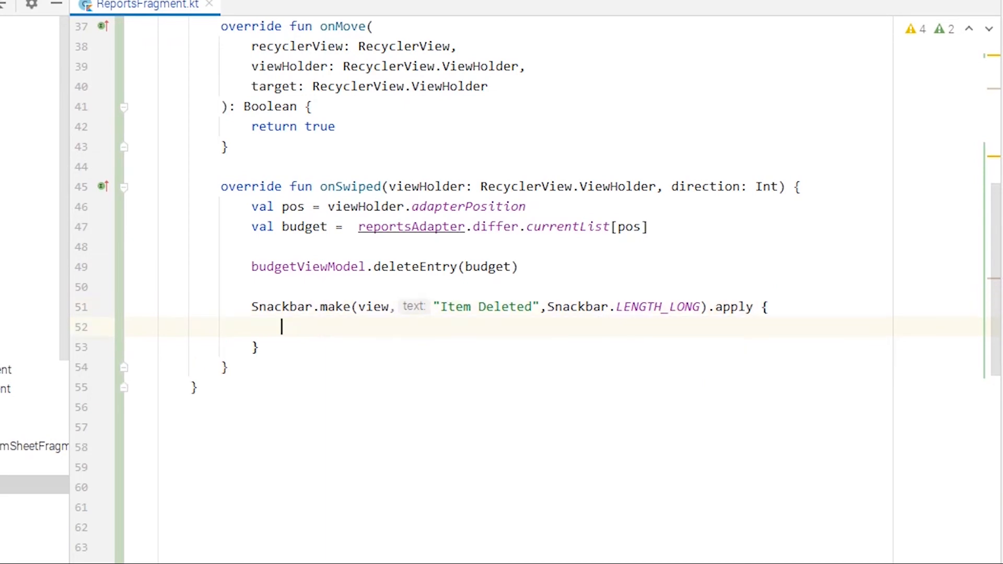
# - Add setAction("UNDO") calling budgetViewModel.insertBudget(budget), then show()
pyautogui.write('setAction(')
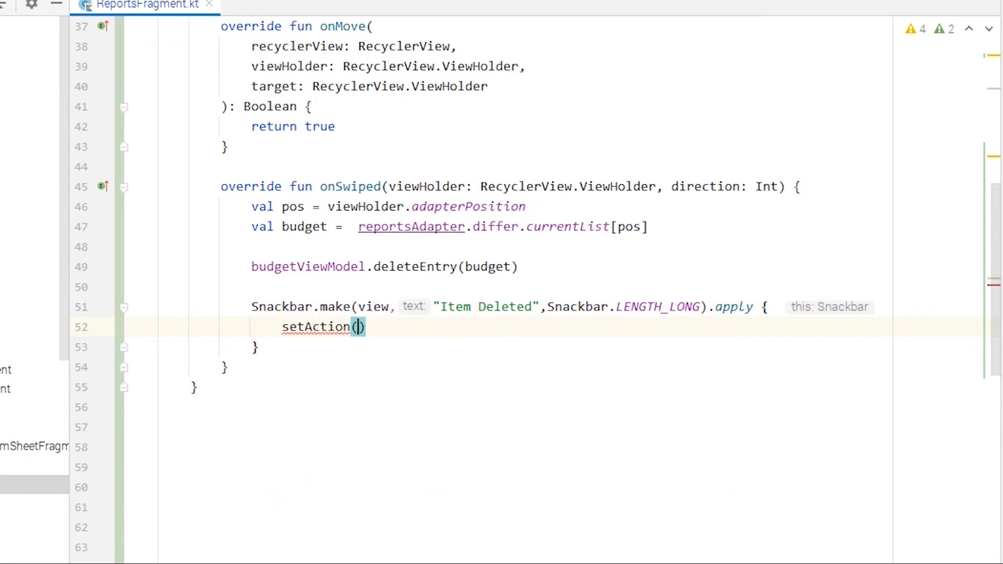
pyautogui.write('"UNDO"')
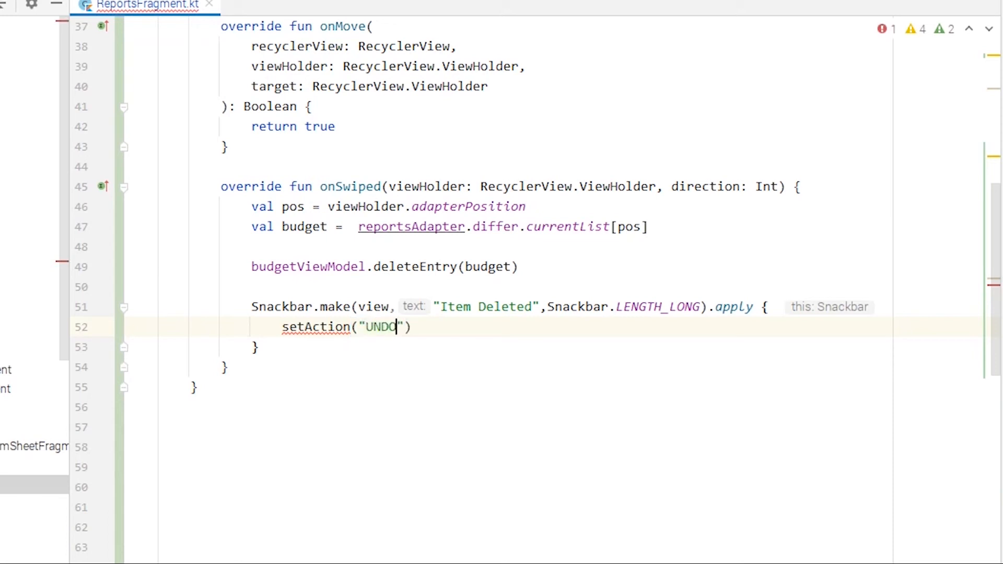
pyautogui.write('{}')
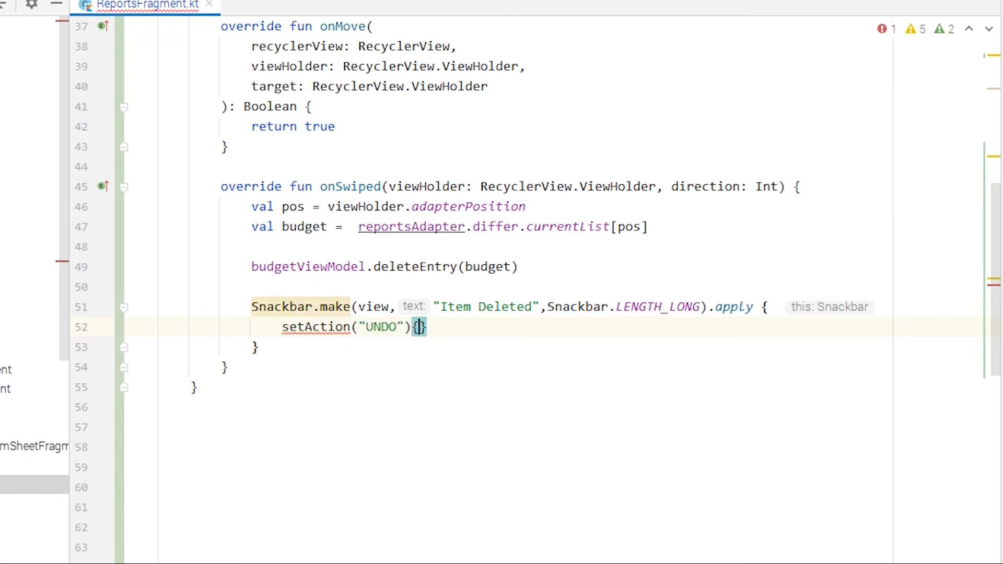
pyautogui.write('budgetViewModel')
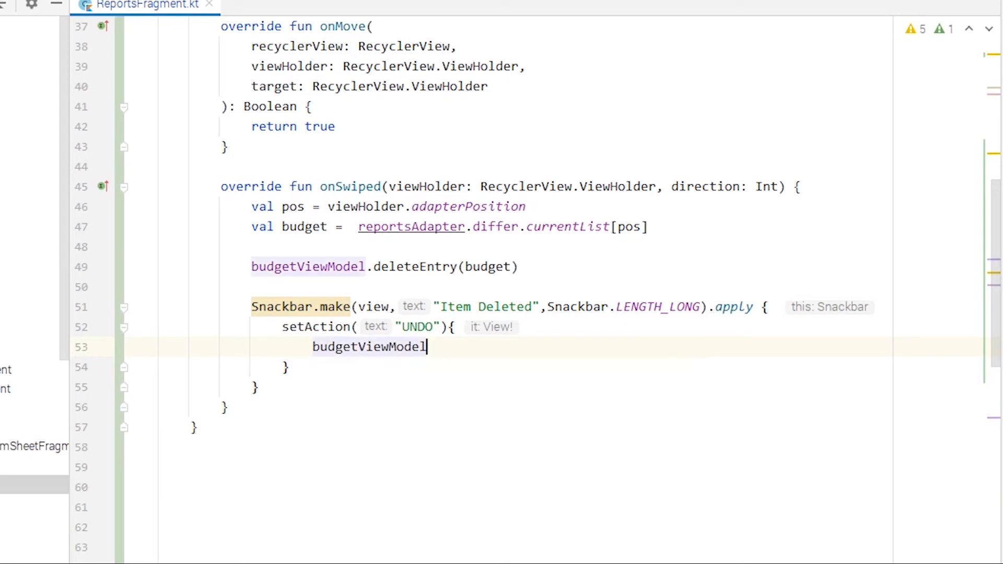
pyautogui.write('.insertBudget(v')
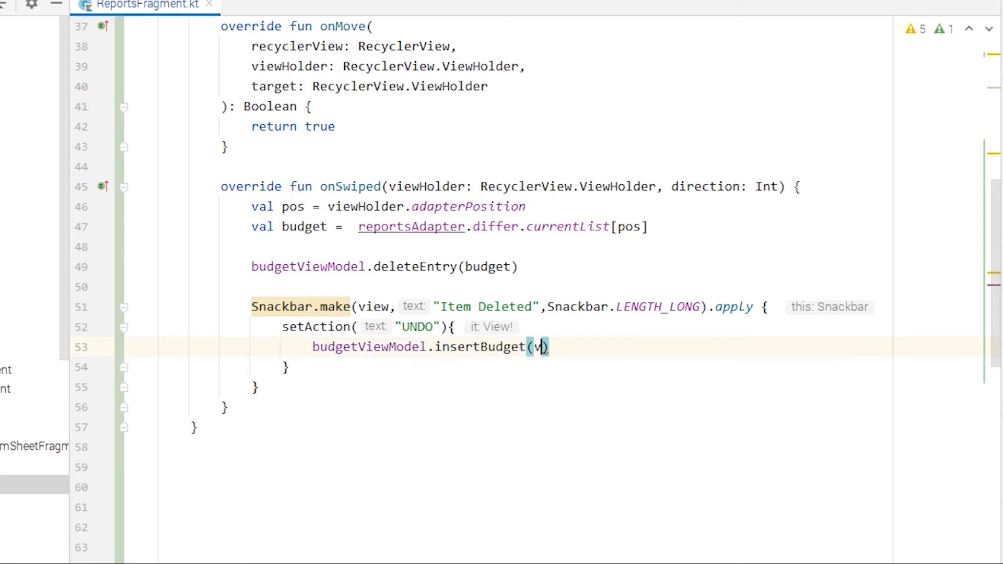
pyautogui.write('budget')
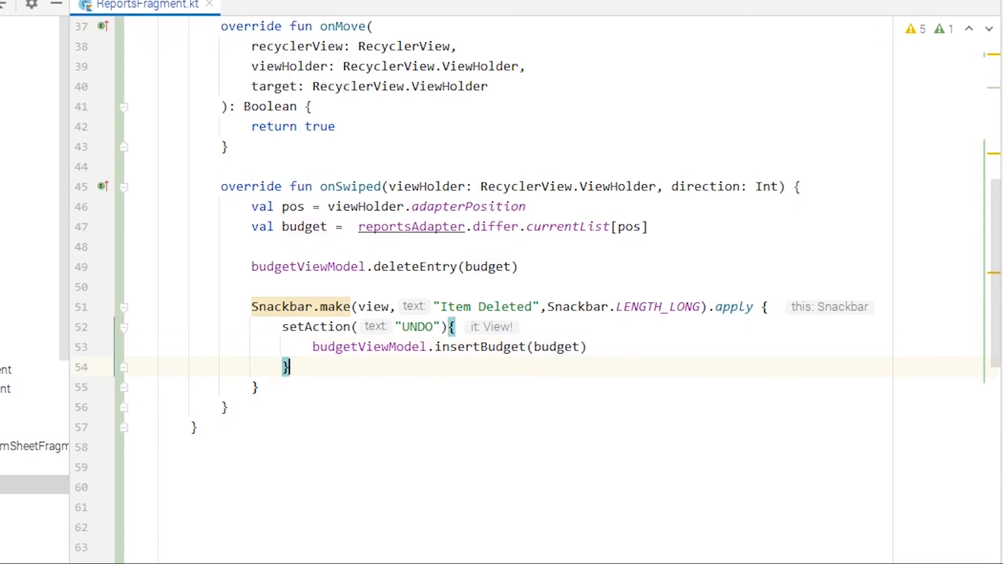
pyautogui.write('show(')
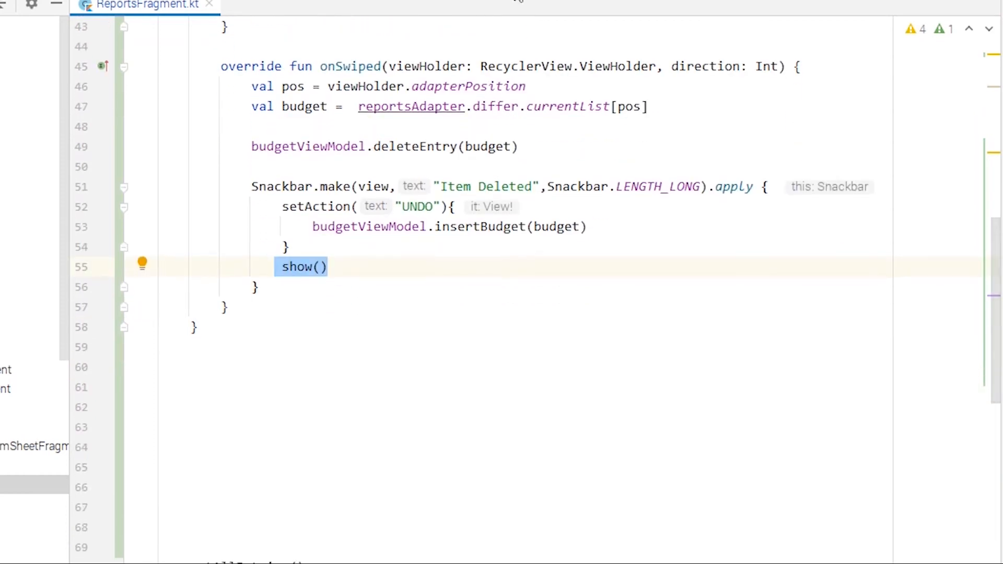
# - Attach ItemTouchHelper(itemTouchHelperCallback) to binding.rcvReports via apply { attachToRecyclerView(...) }
pyautogui.click(223, 306)
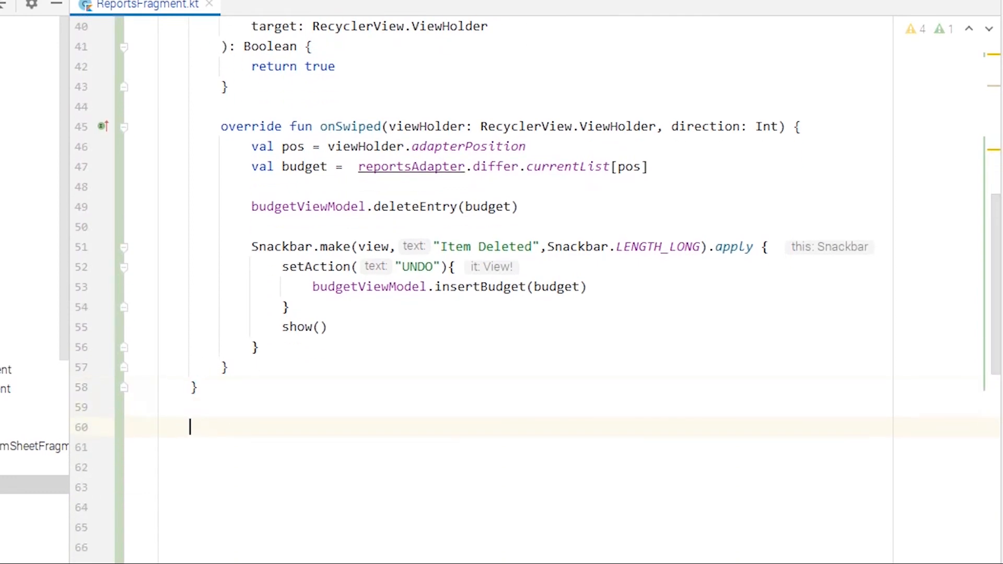
pyautogui.write('ItemTouchHelper')
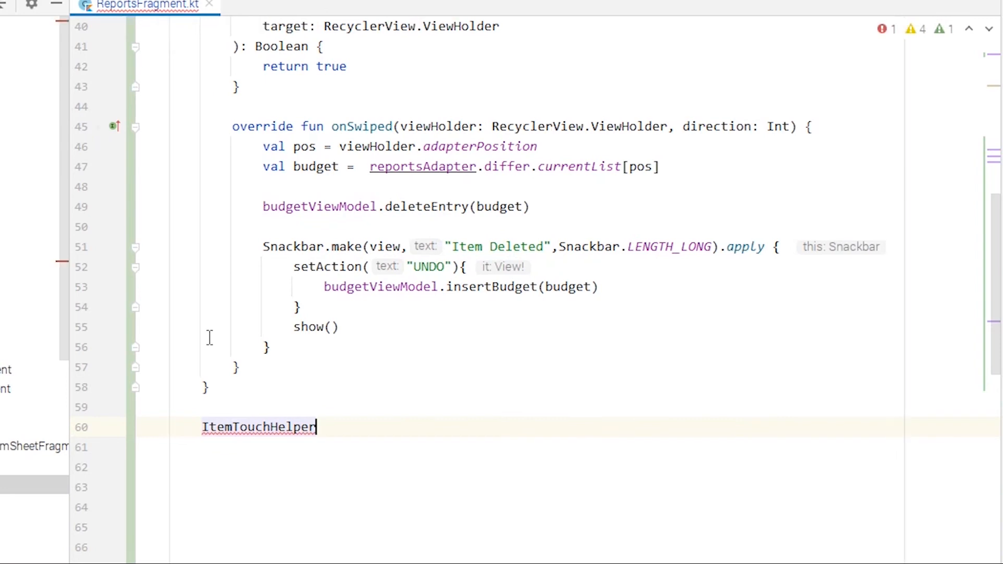
pyautogui.write('(itm')
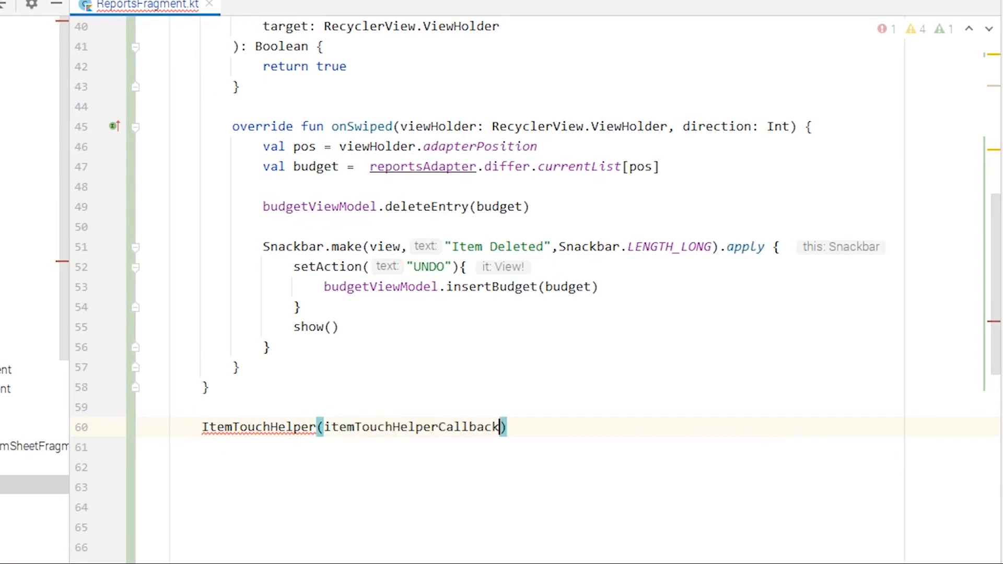
pyautogui.write('.a')
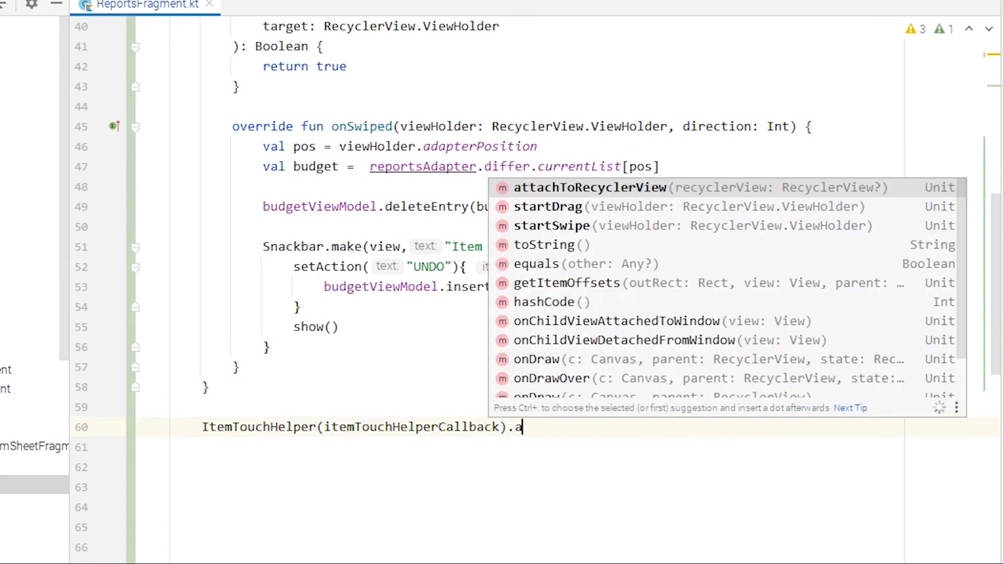
pyautogui.write('pply {')
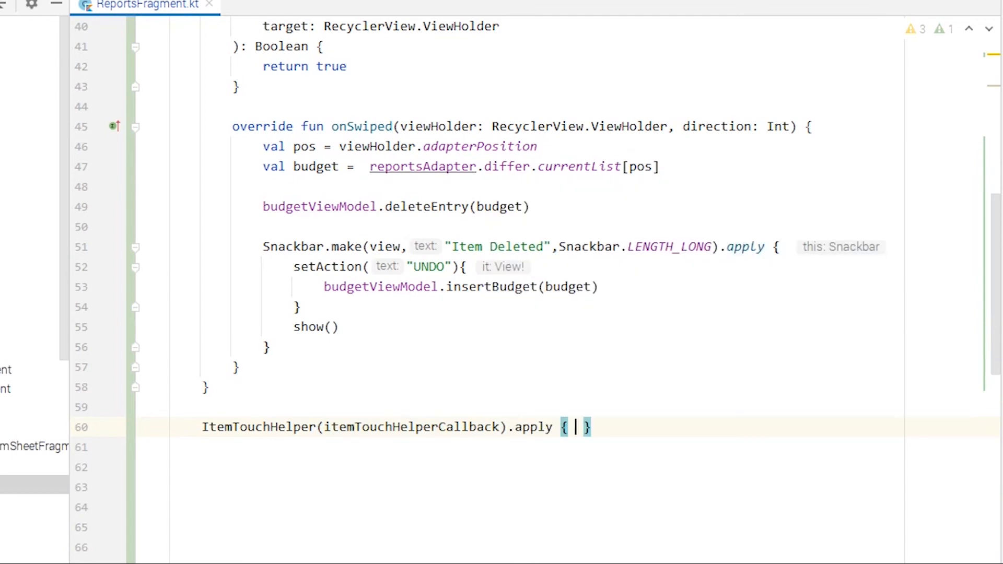
pyautogui.write('atta')
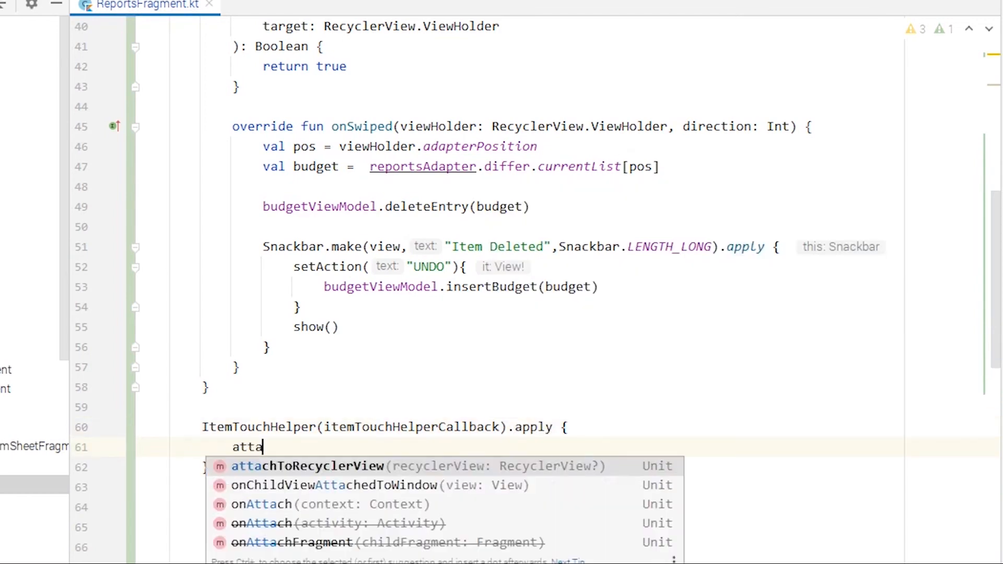
pyautogui.click(313, 466)
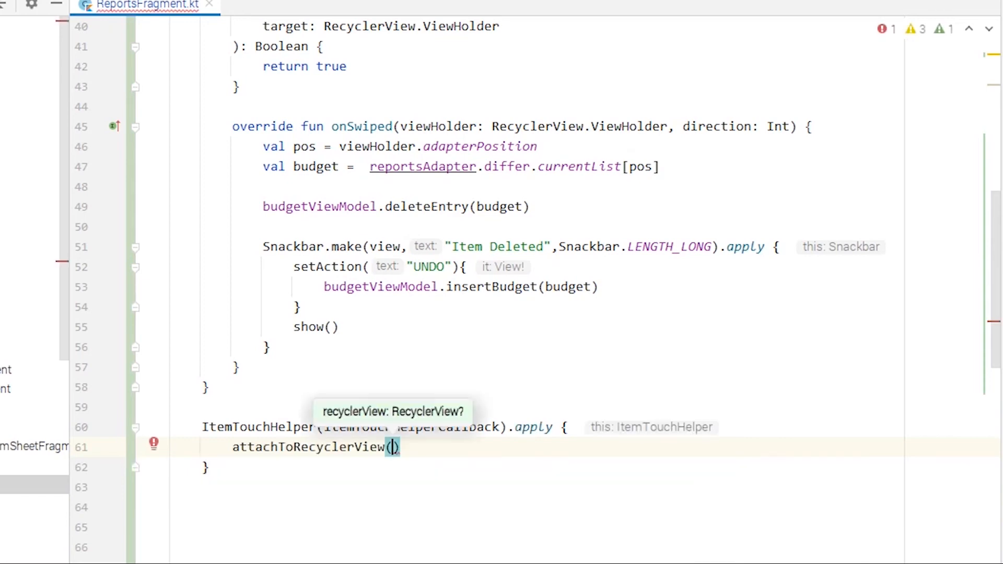
pyautogui.write('binding,')
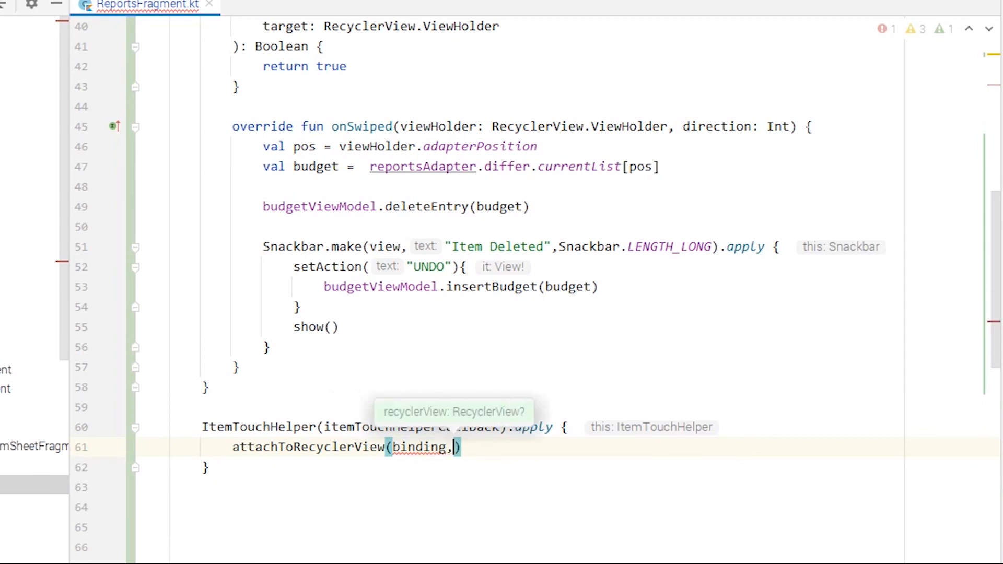
pyautogui.write('rc')
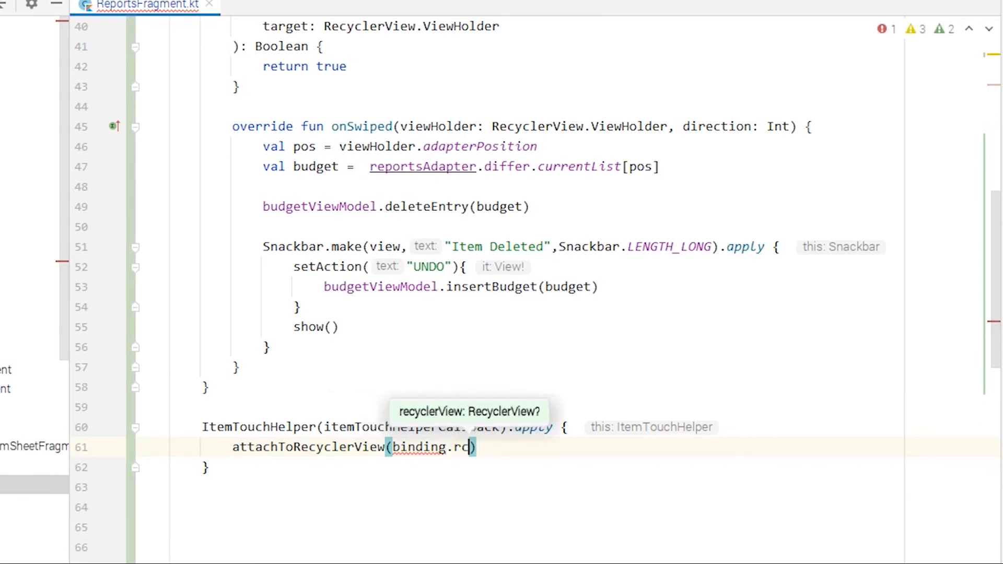
pyautogui.write('cvReports')
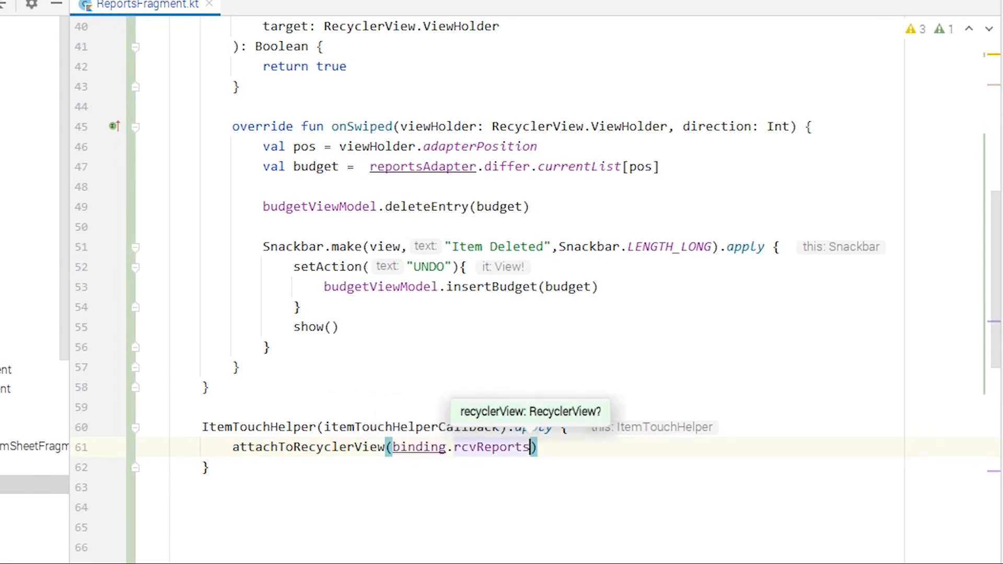
pyautogui.moveTo(252, 548)
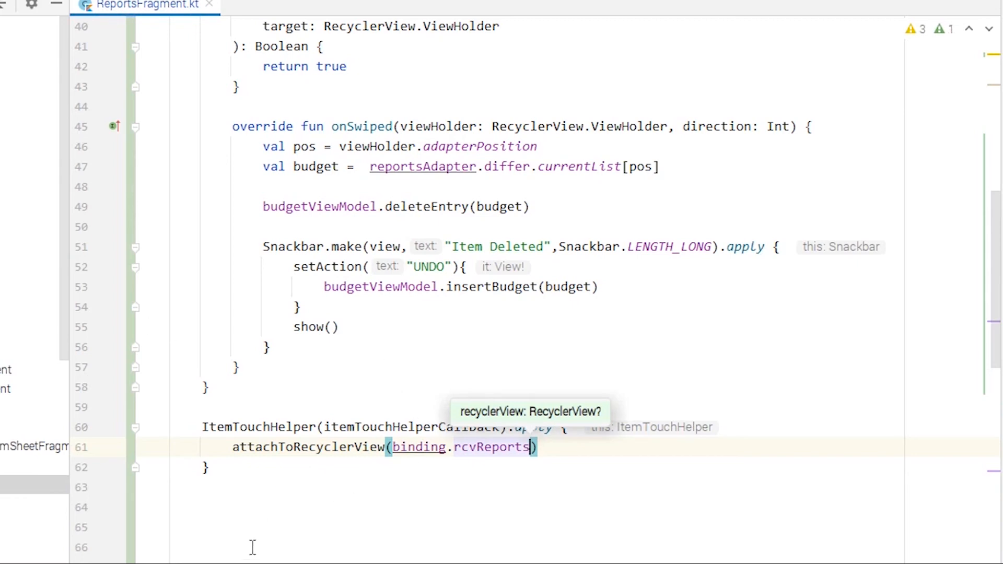
pyautogui.scroll(-3)
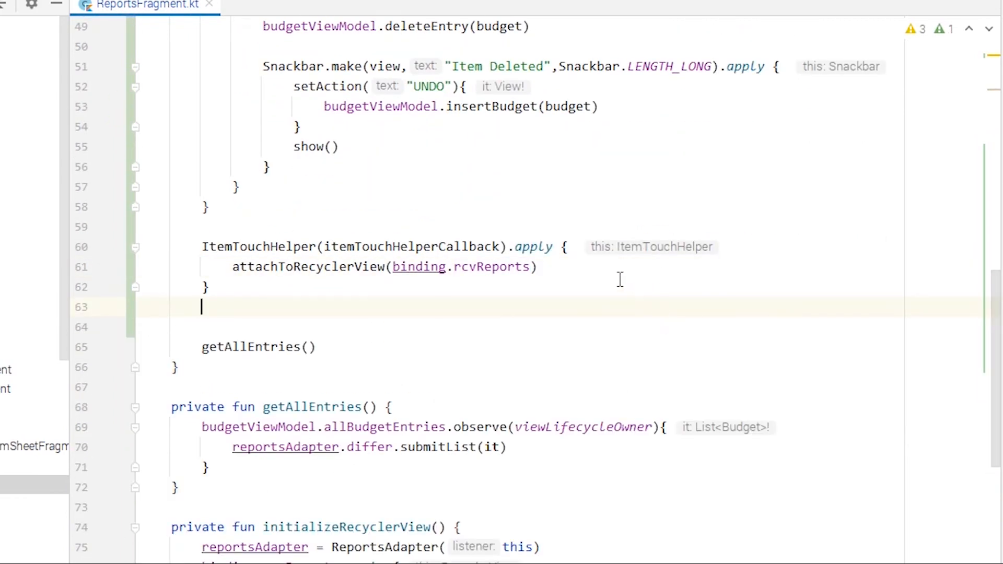
pyautogui.moveTo(419, 242)
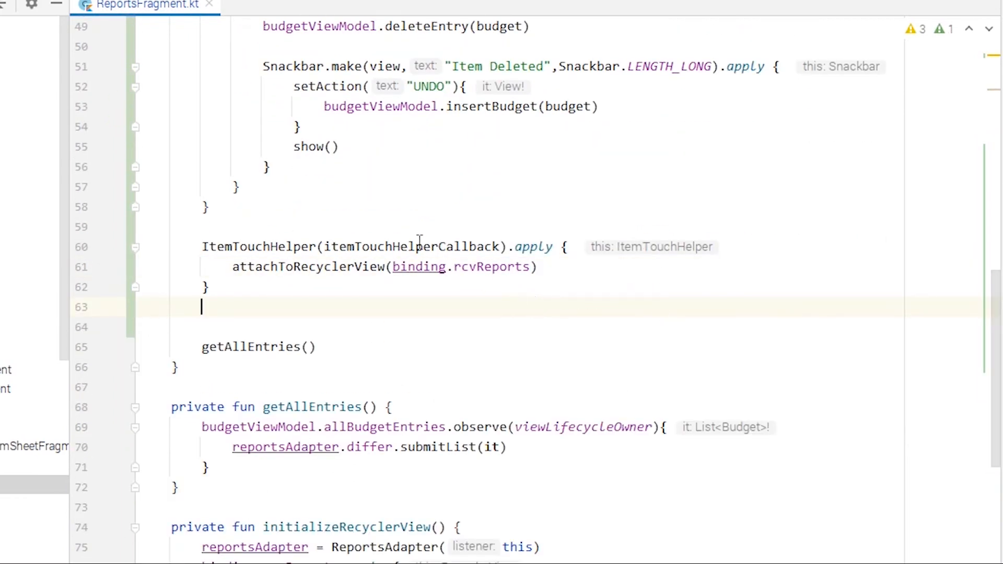
pyautogui.scroll(-3)
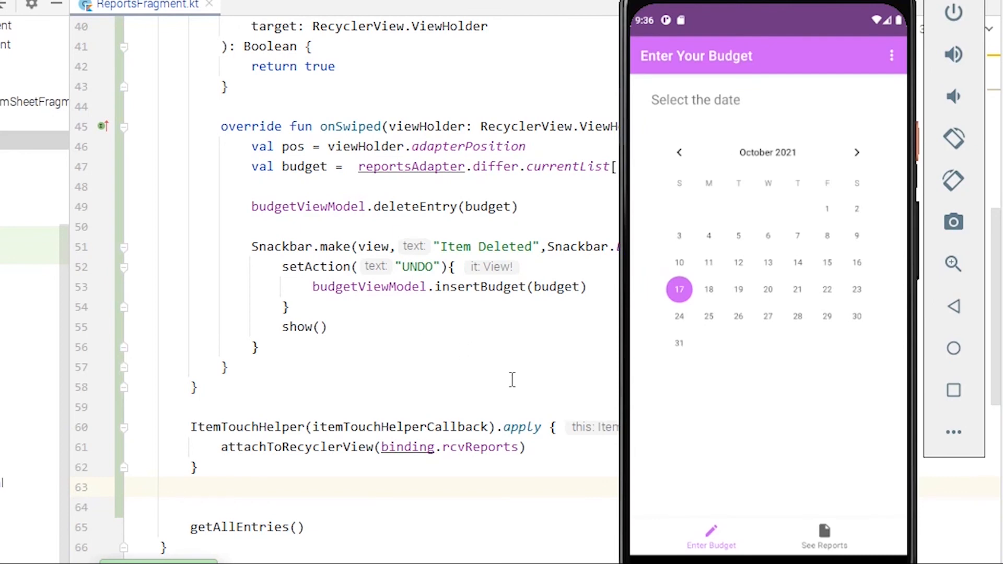
pyautogui.moveTo(825, 536)
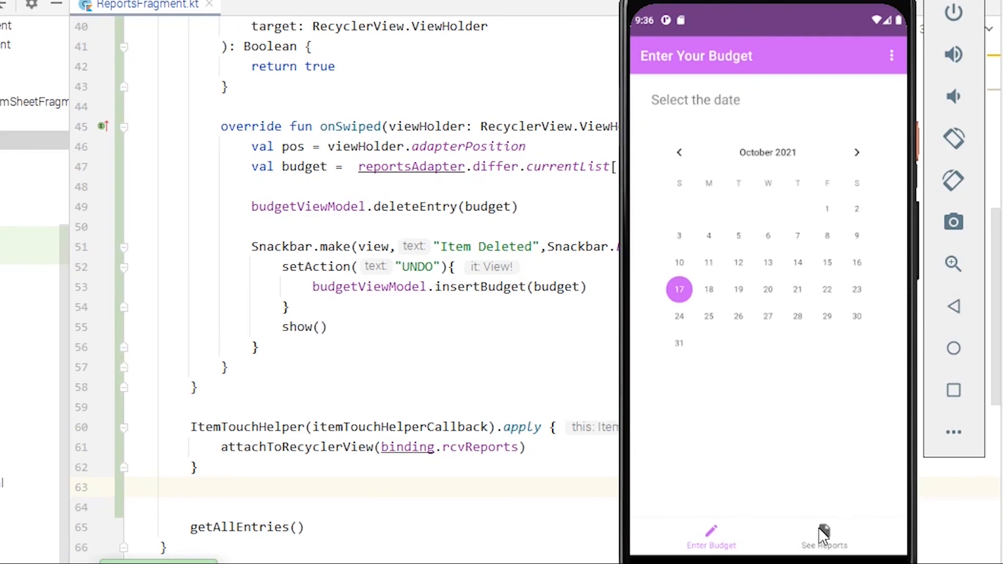
# - In the emulator, open See Reports, swipe the Coffee entry away and restore it with UNDO
pyautogui.click(824, 536)
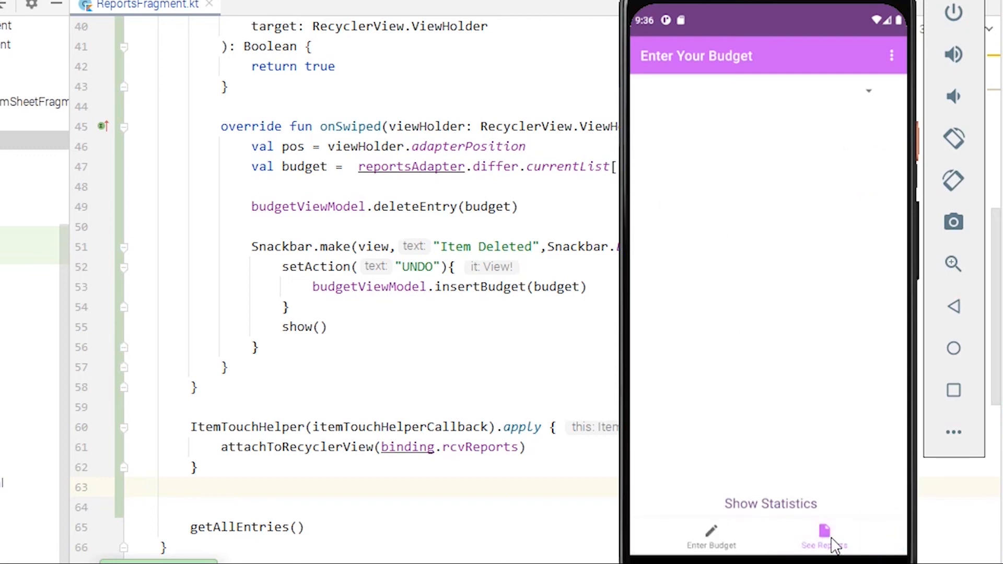
pyautogui.click(825, 536)
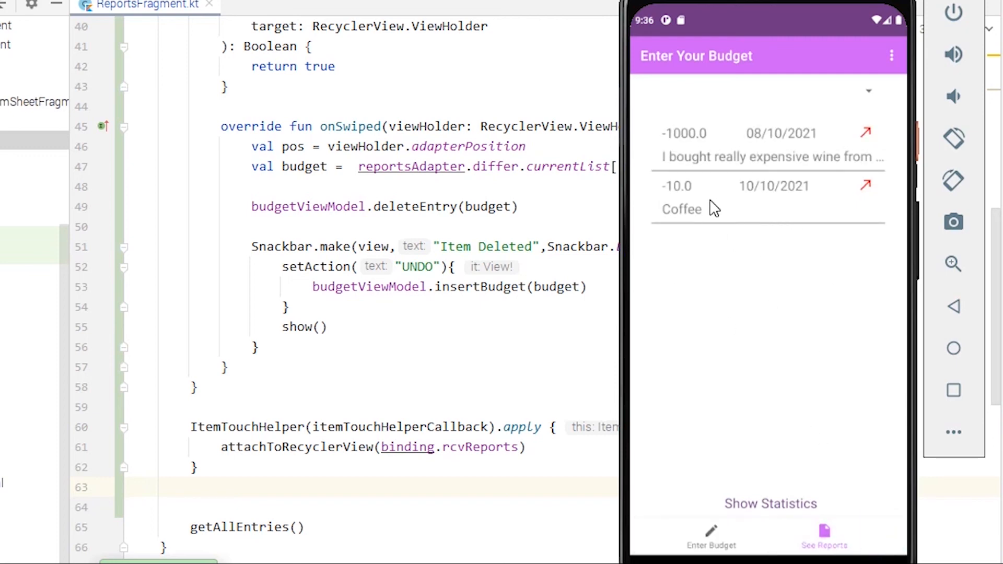
pyautogui.click(708, 198)
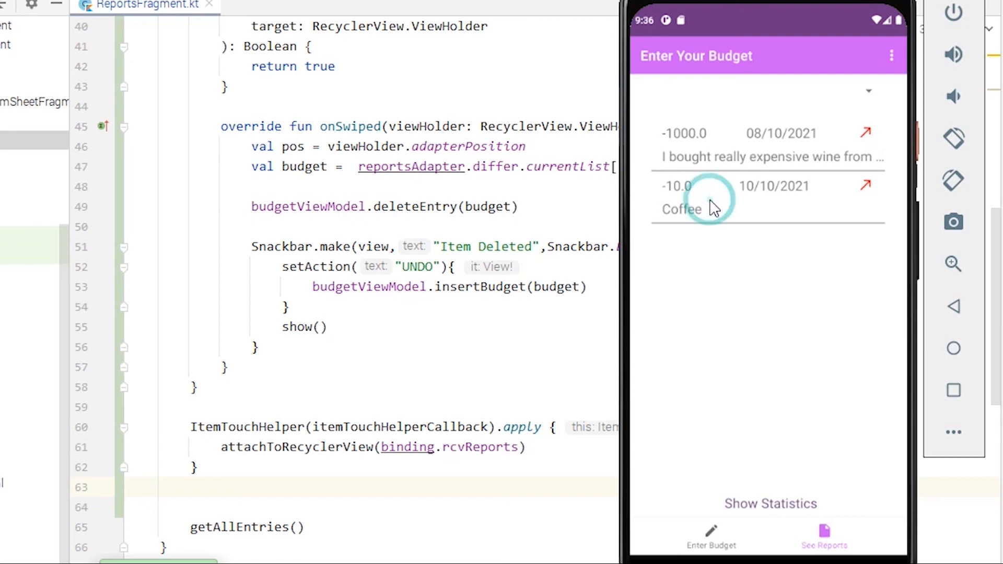
pyautogui.click(749, 201)
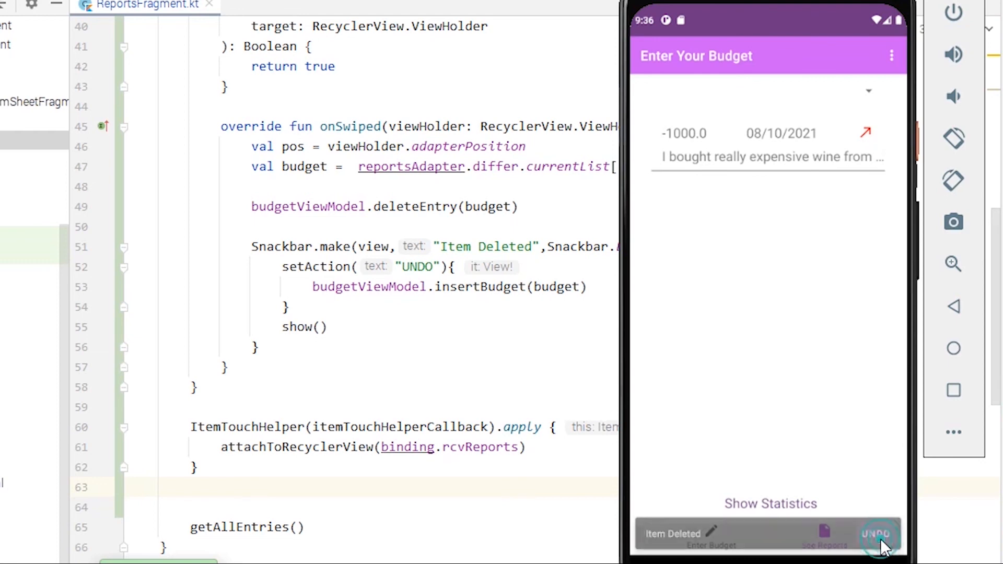
pyautogui.click(879, 535)
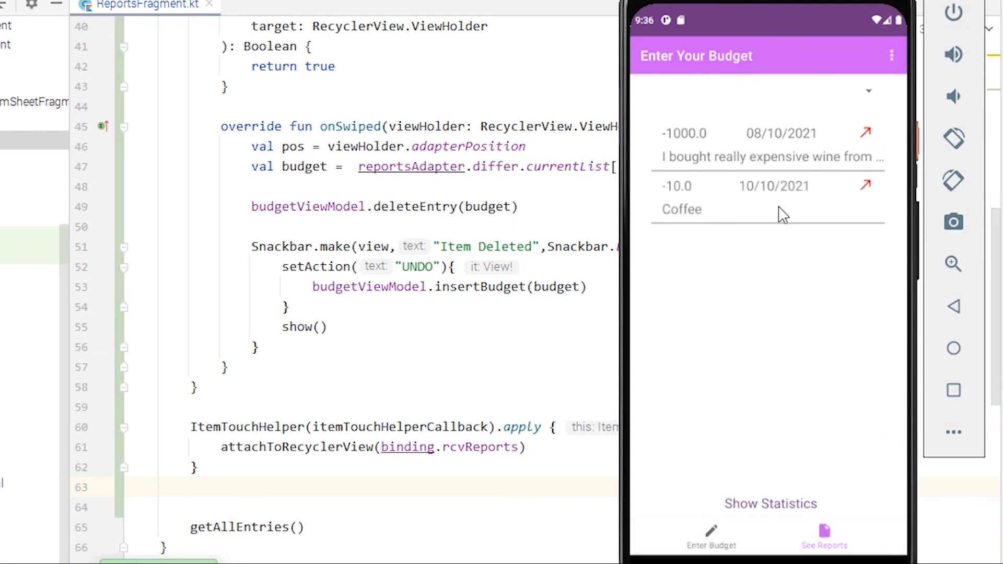
pyautogui.moveTo(799, 211)
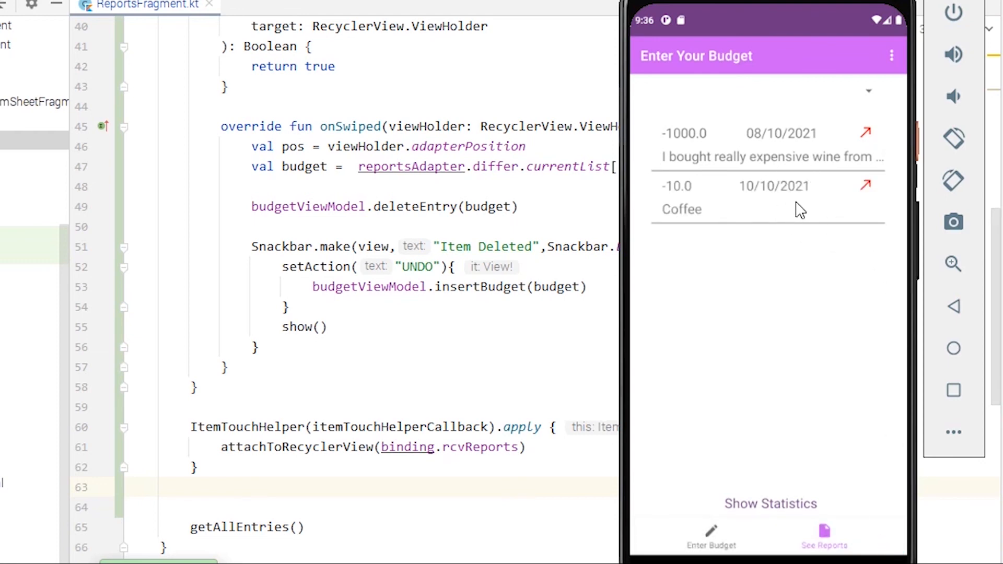
pyautogui.moveTo(785, 206)
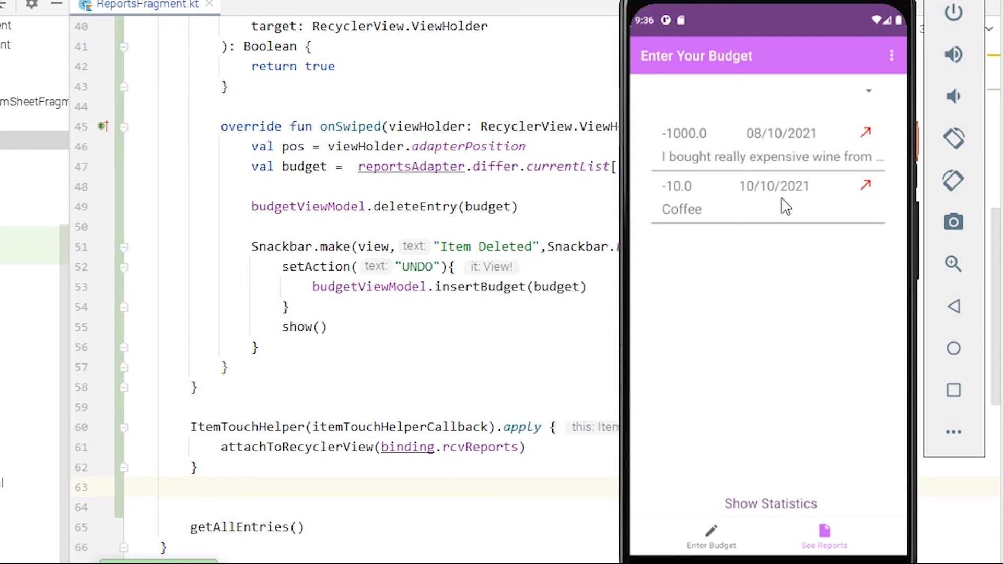